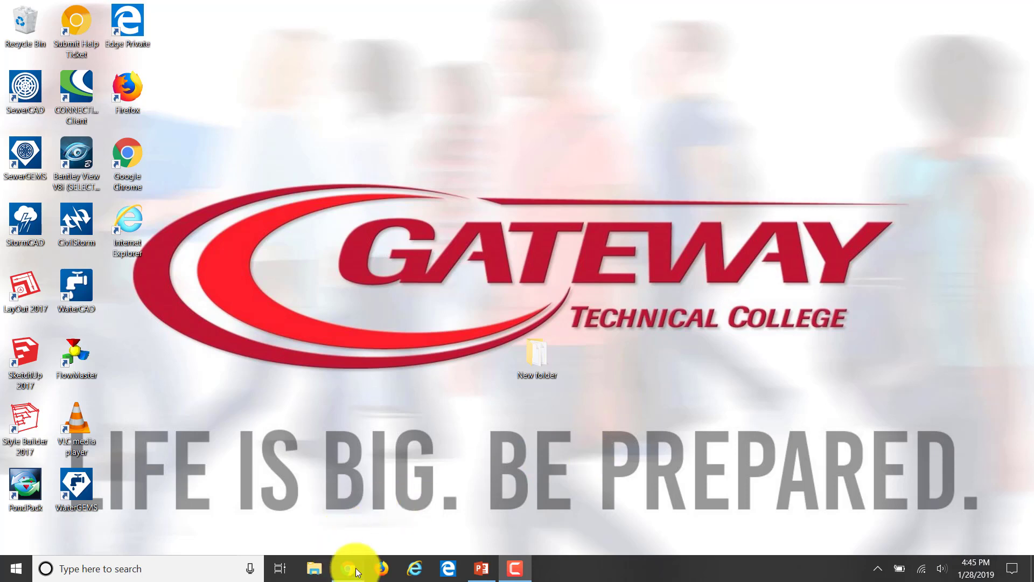
- Bring up Chrome's course Assignments page and scroll to the HW 03: Unit Hydrograph entry
click(347, 567)
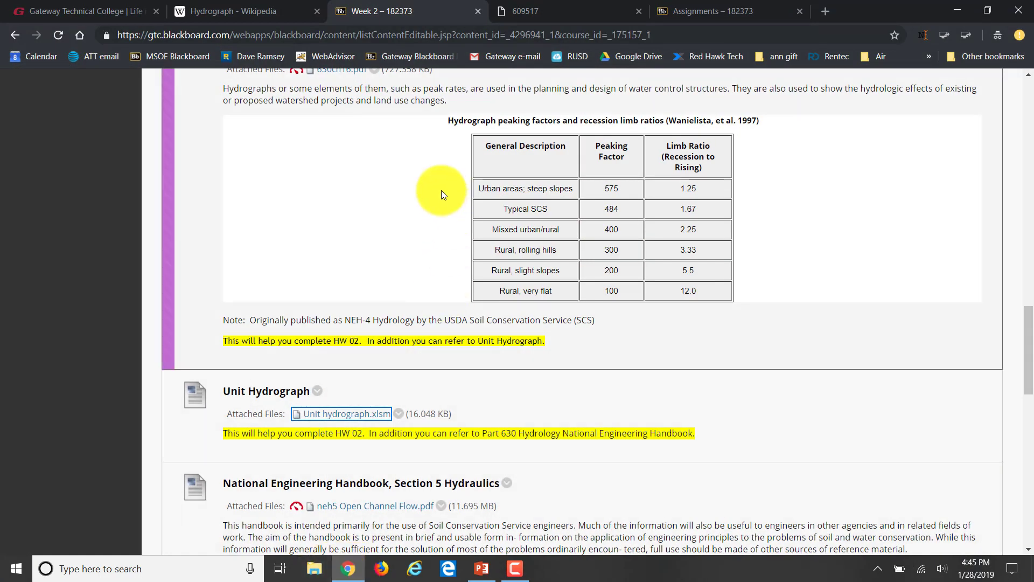
mouse_move(392, 170)
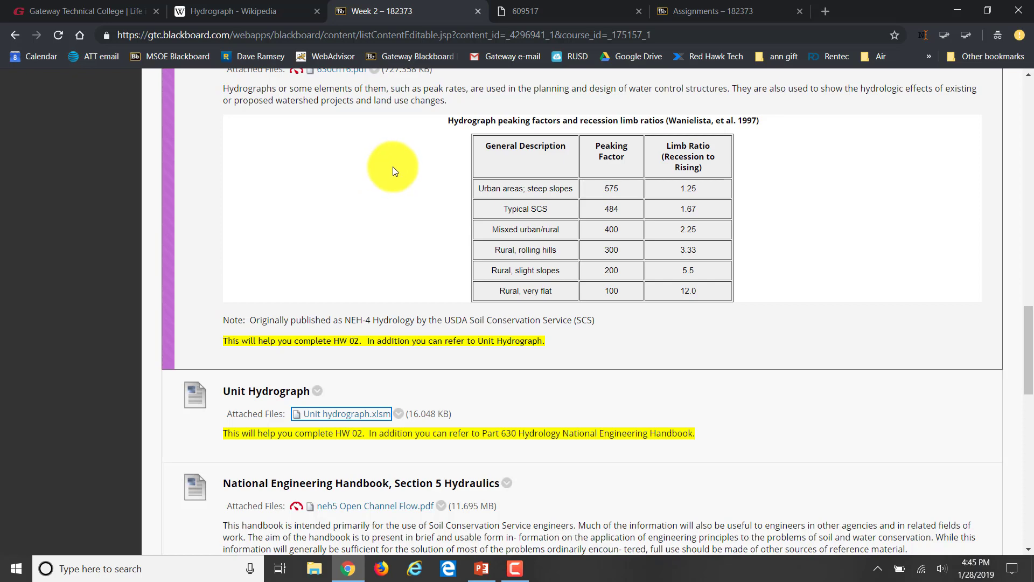
mouse_move(708, 50)
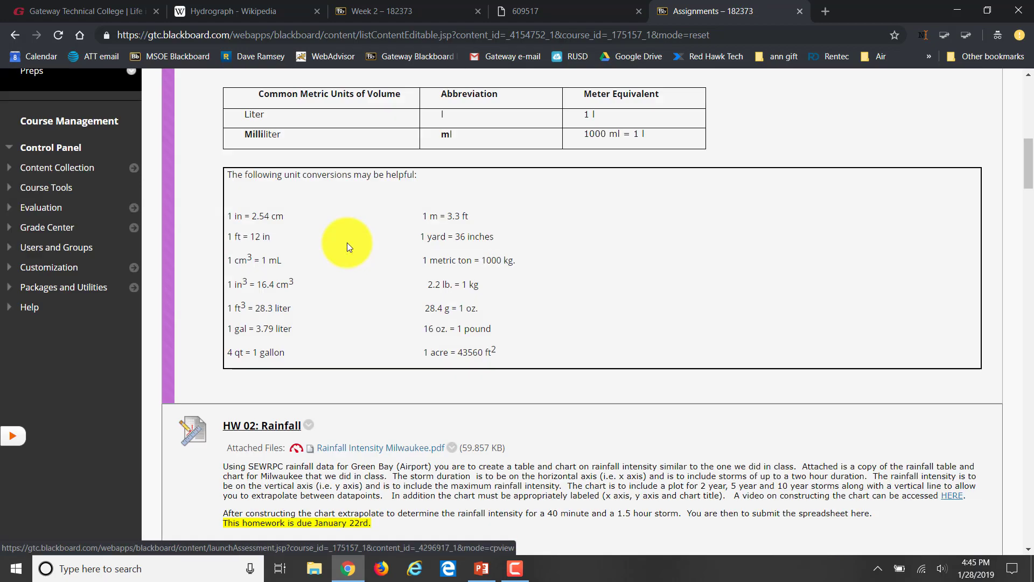
click(194, 253)
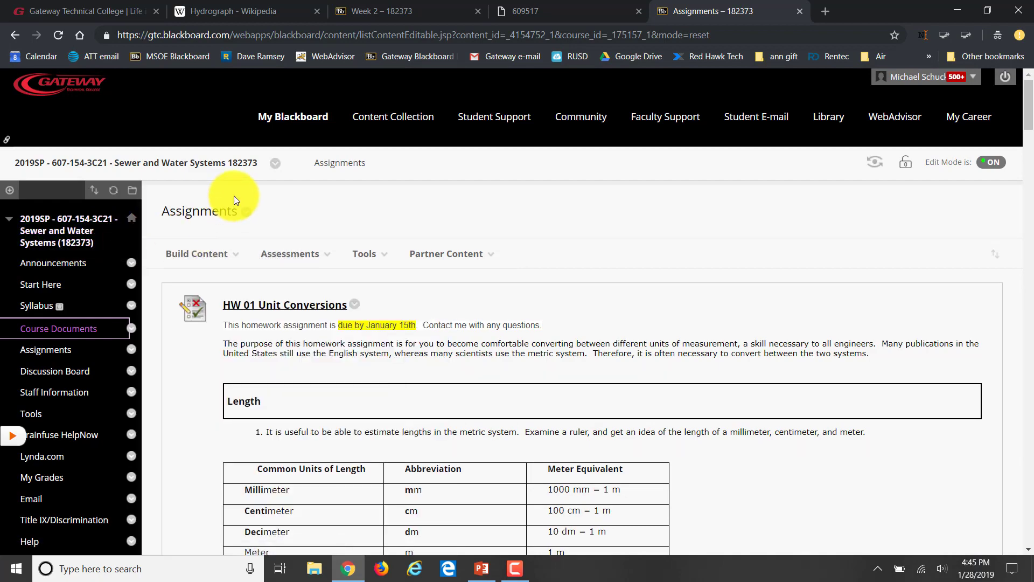
scroll(down, 3)
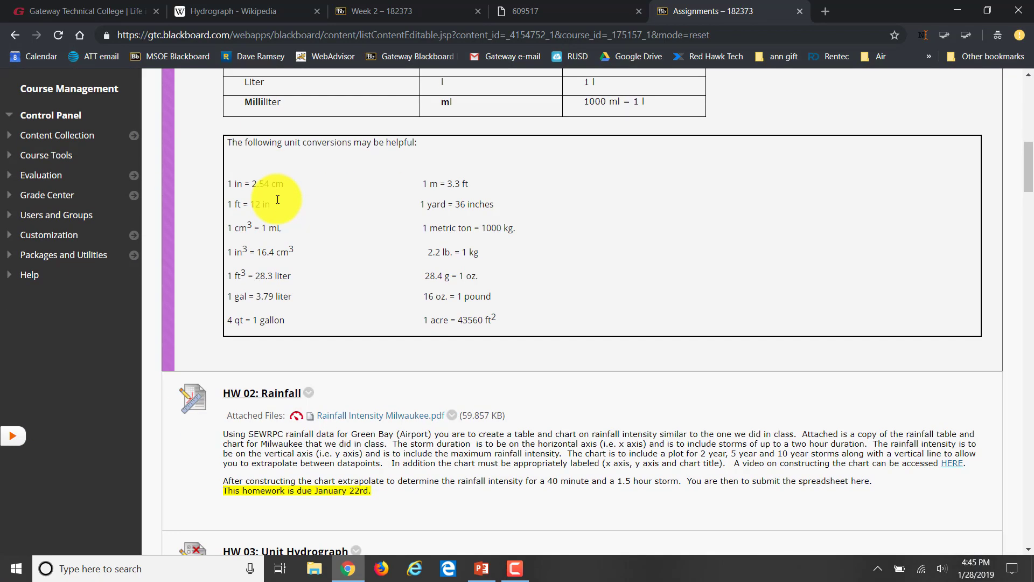
scroll(down, 3)
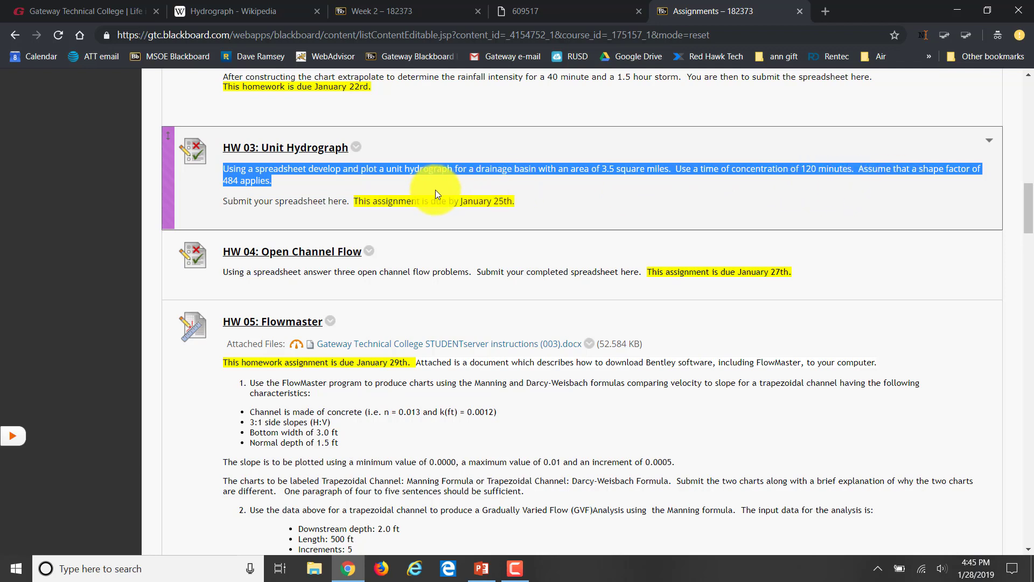
mouse_move(393, 222)
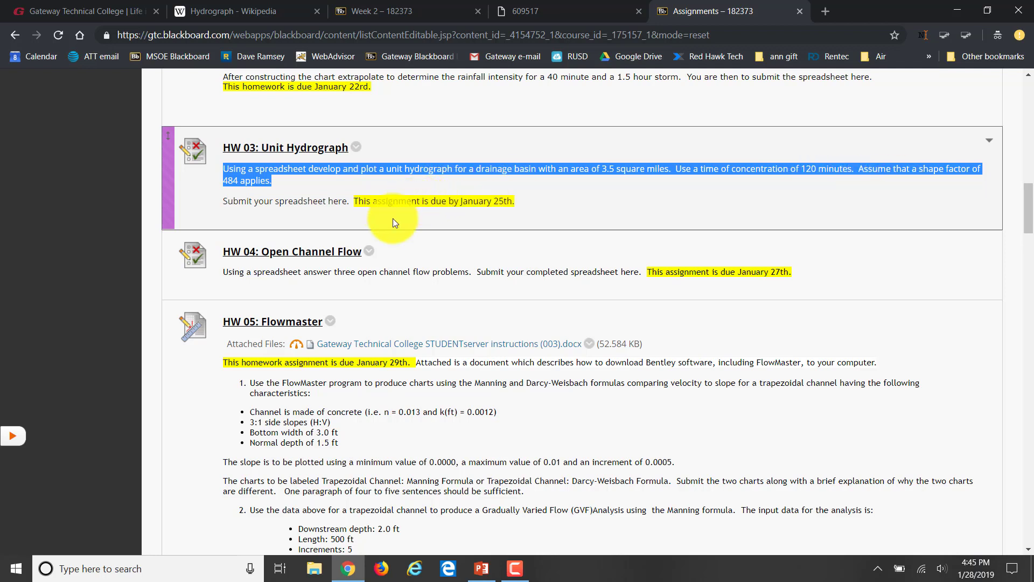
mouse_move(473, 146)
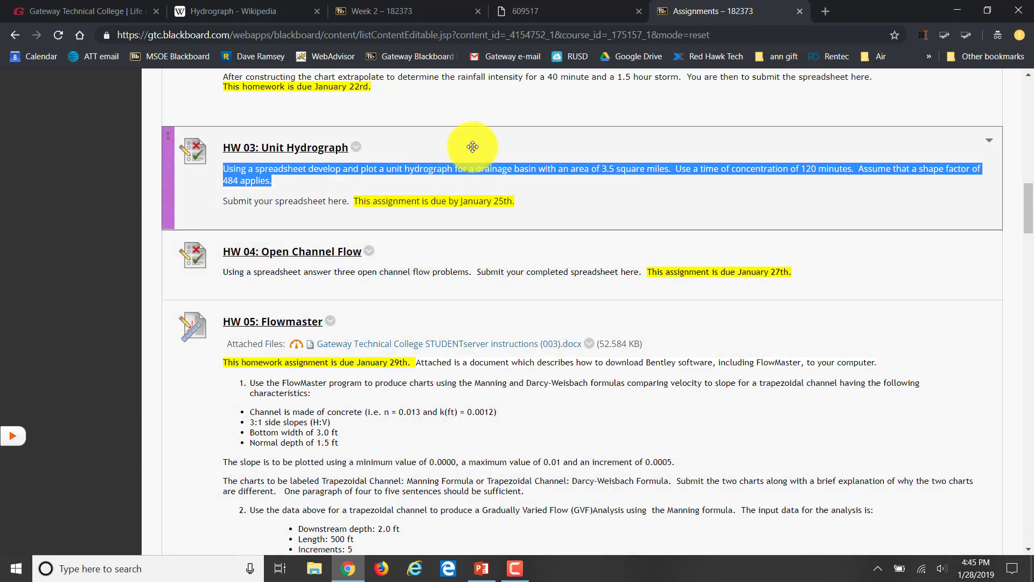
mouse_move(429, 69)
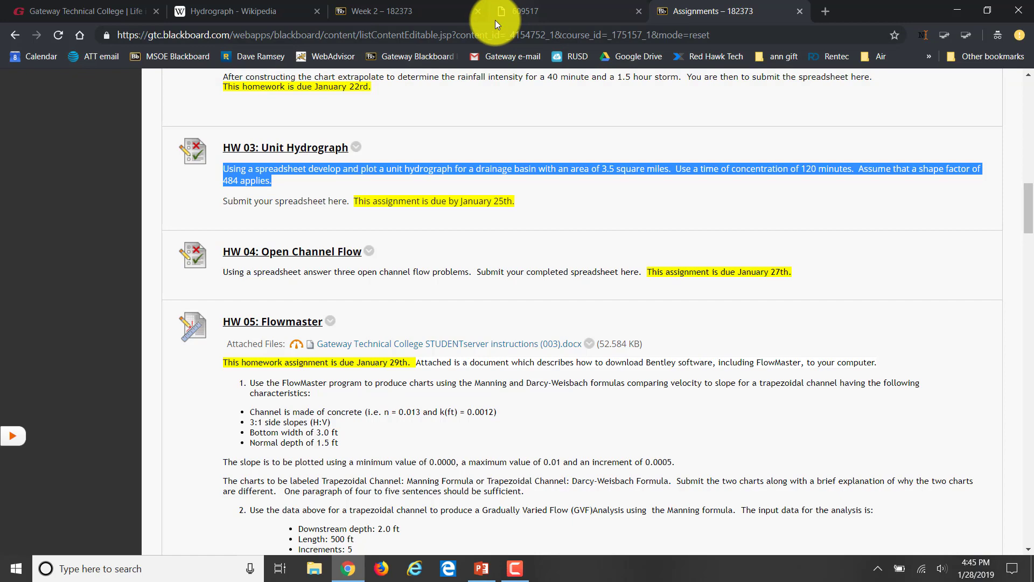
- Download Unit hydrograph.xlsm from the Week 2 materials and open it in Excel
click(375, 11)
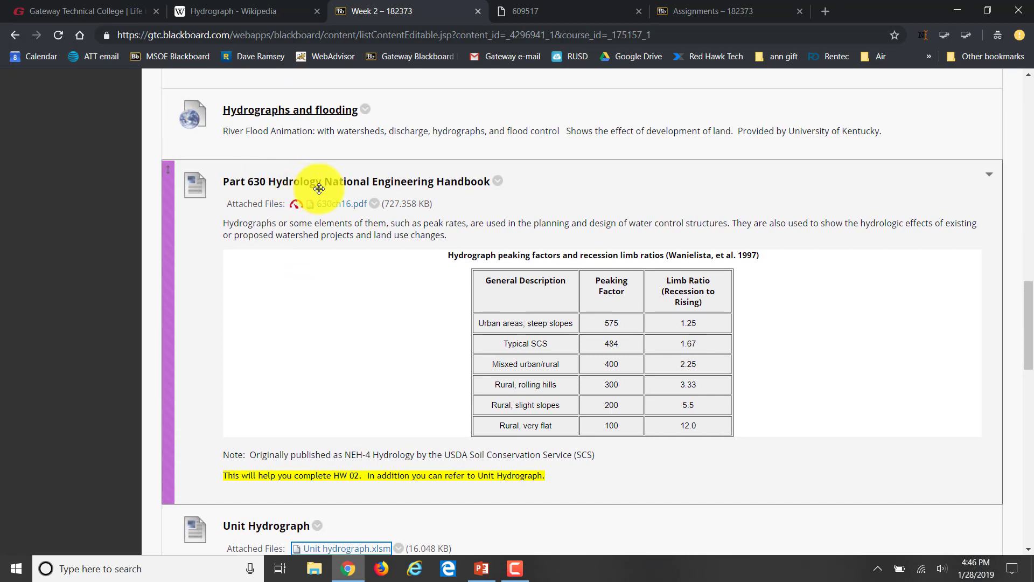
mouse_move(408, 189)
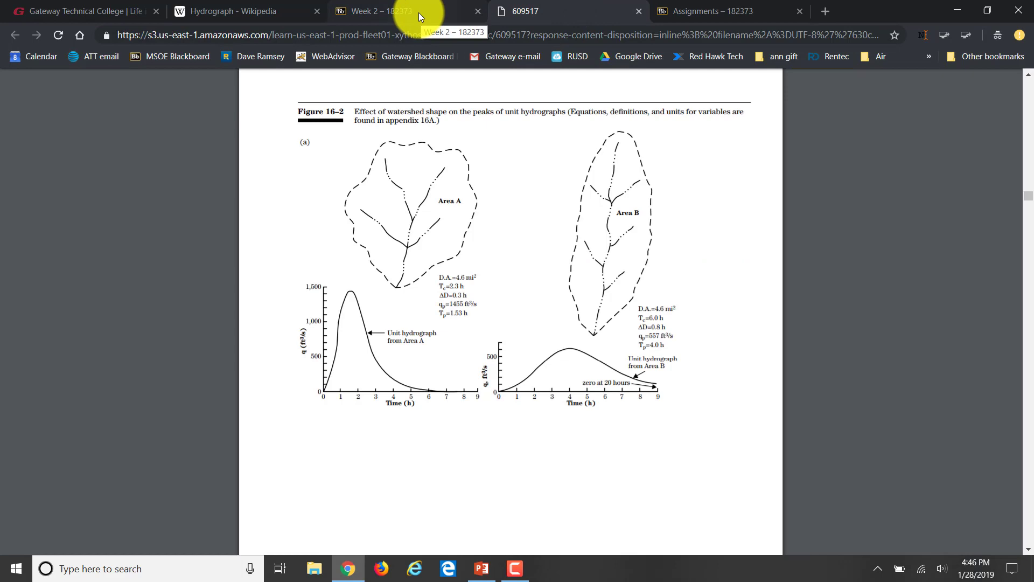
click(376, 11)
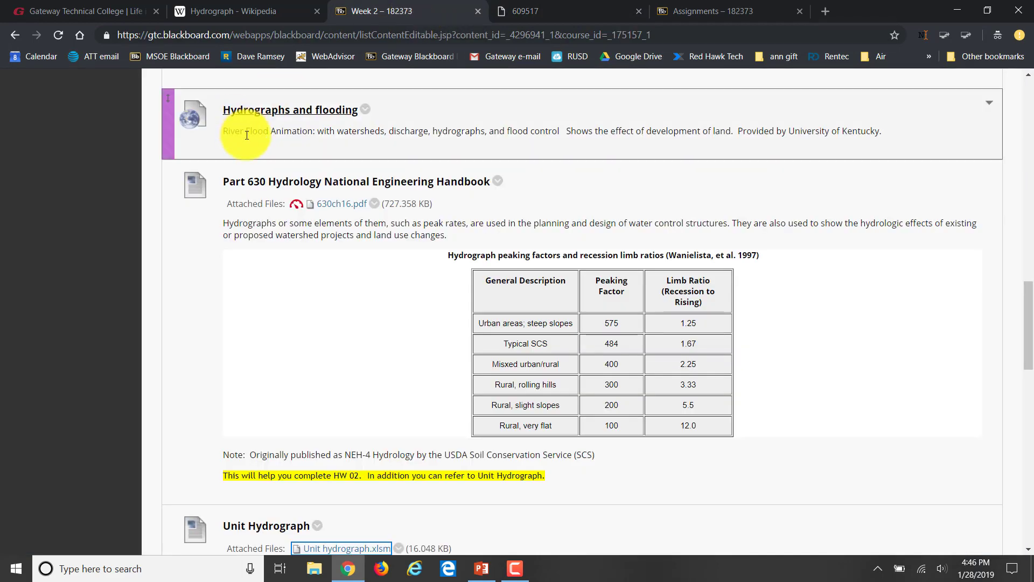
scroll(down, 3)
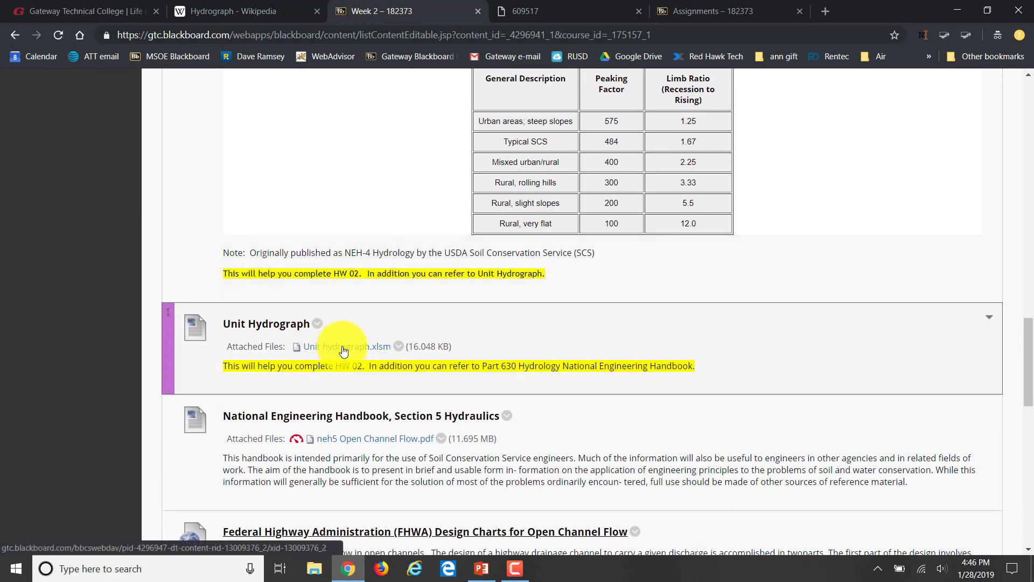
click(343, 346)
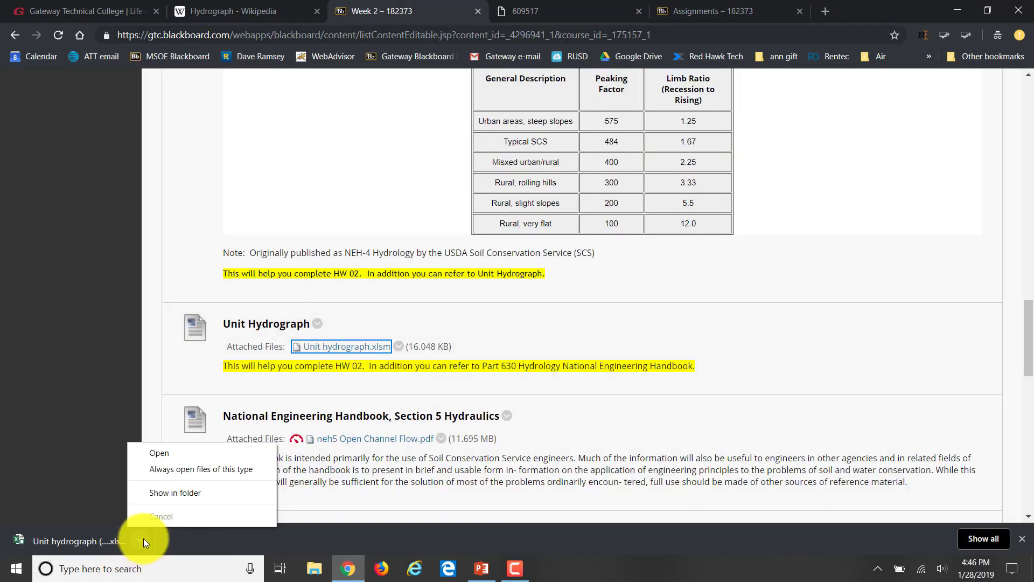
click(159, 453)
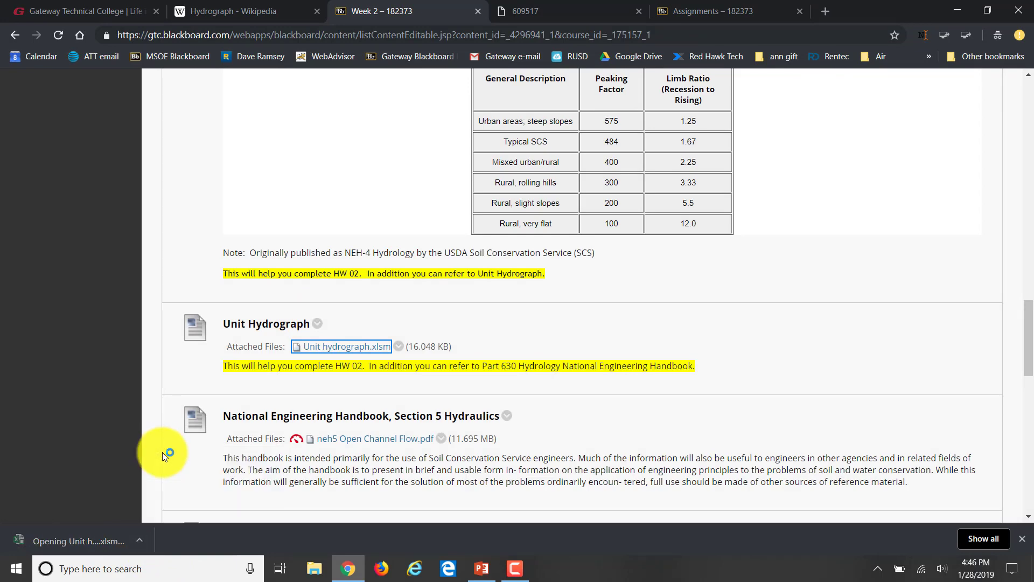
click(345, 347)
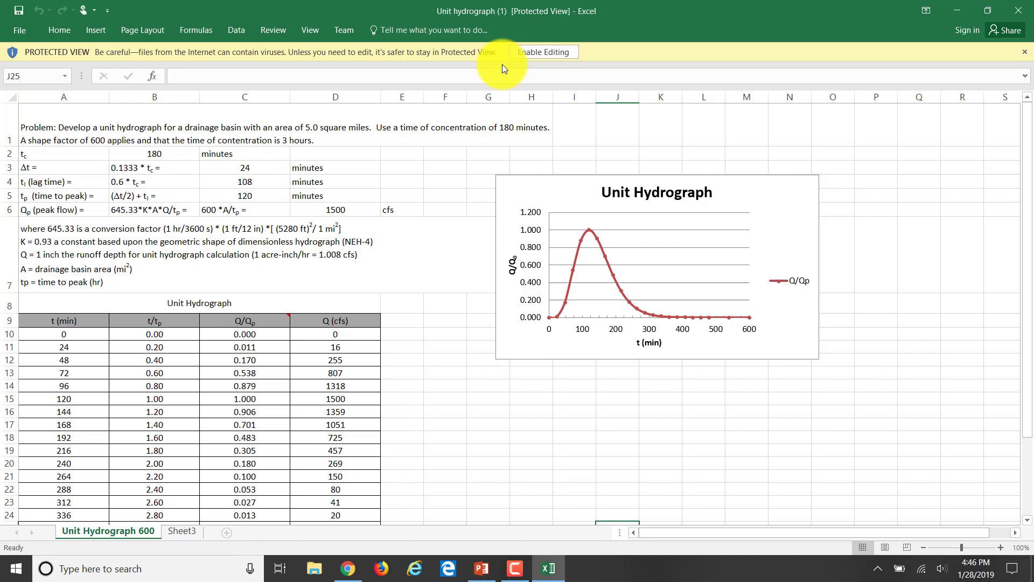
- Enable editing on the downloaded Unit hydrograph workbook
click(542, 51)
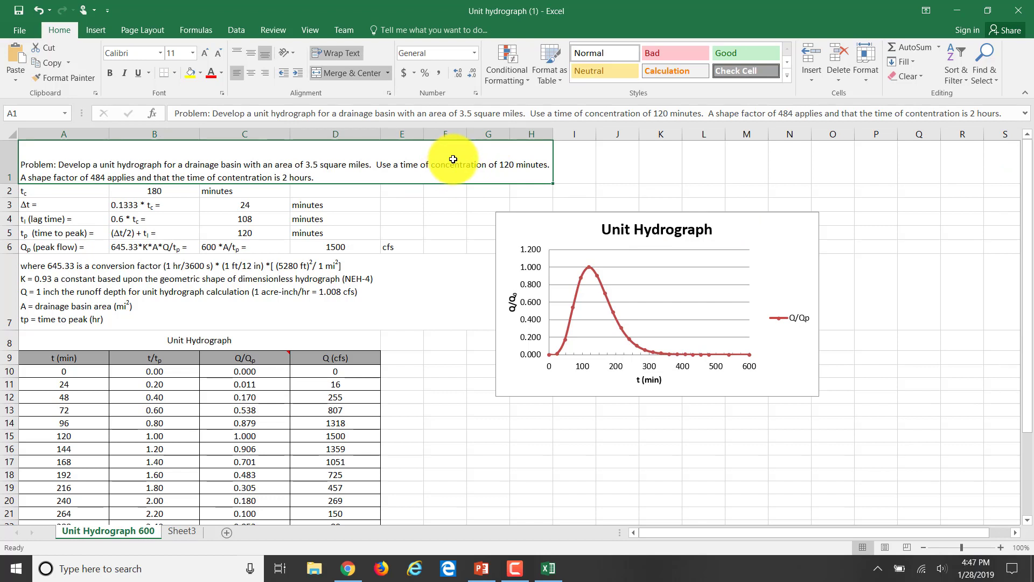
mouse_move(414, 244)
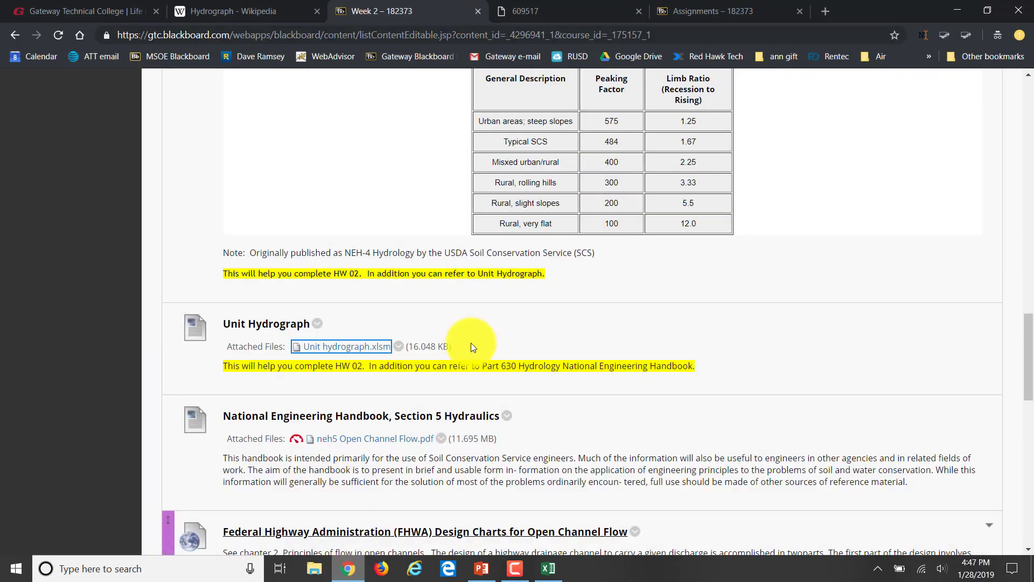
click(726, 11)
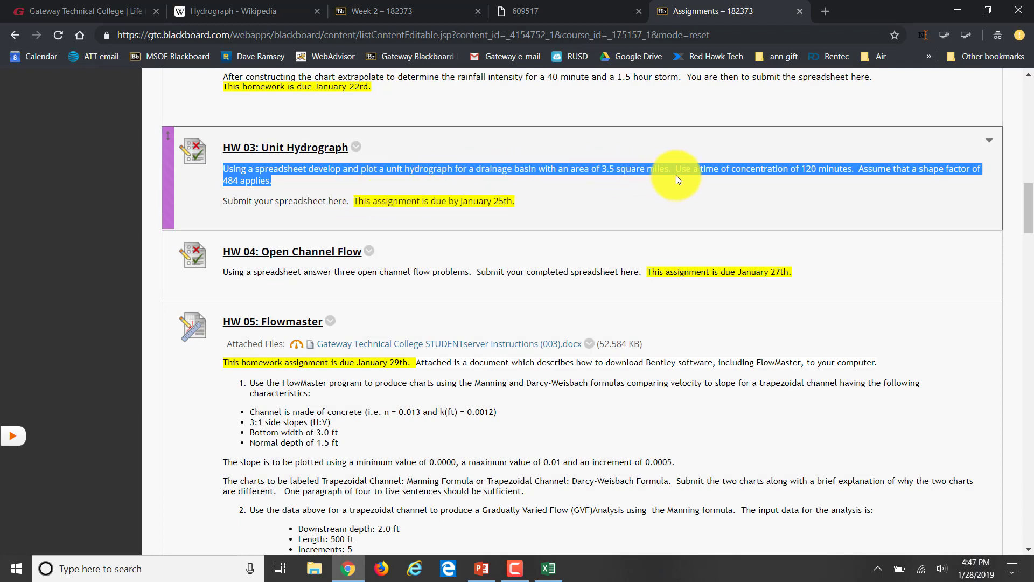
mouse_move(567, 188)
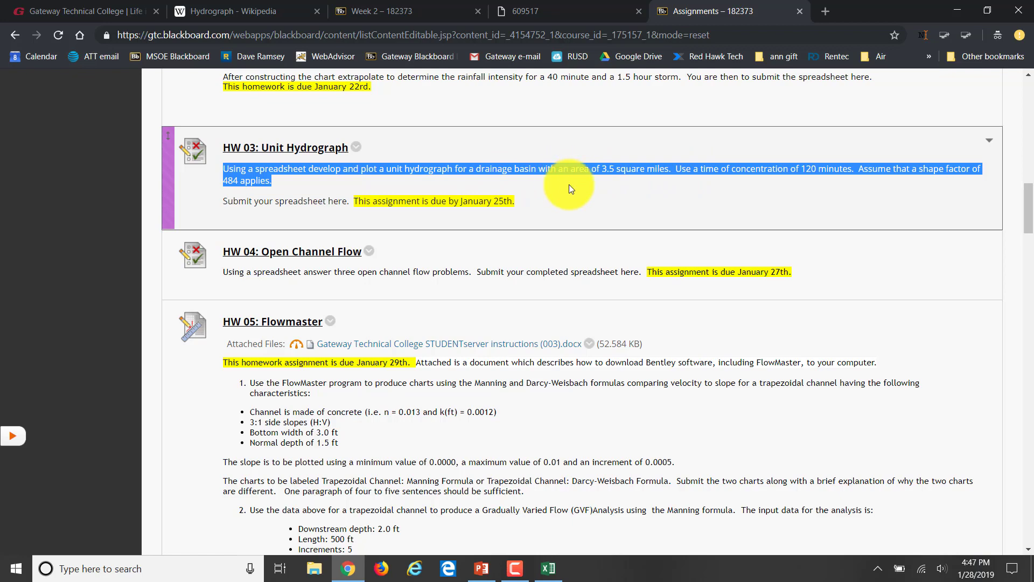
click(376, 12)
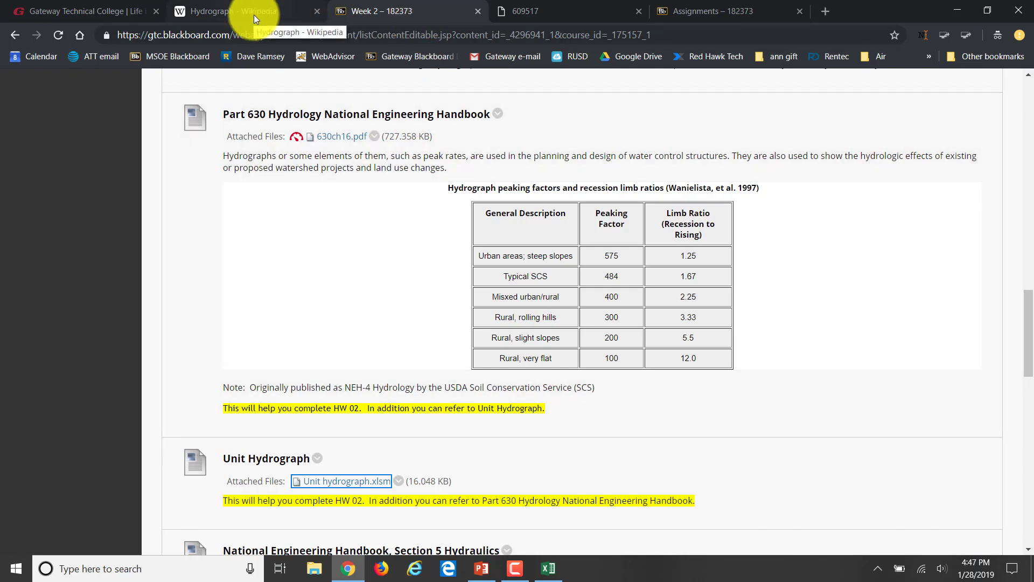
- Switch to the Hydrograph Wikipedia article to read its Unit hydrograph section
click(224, 11)
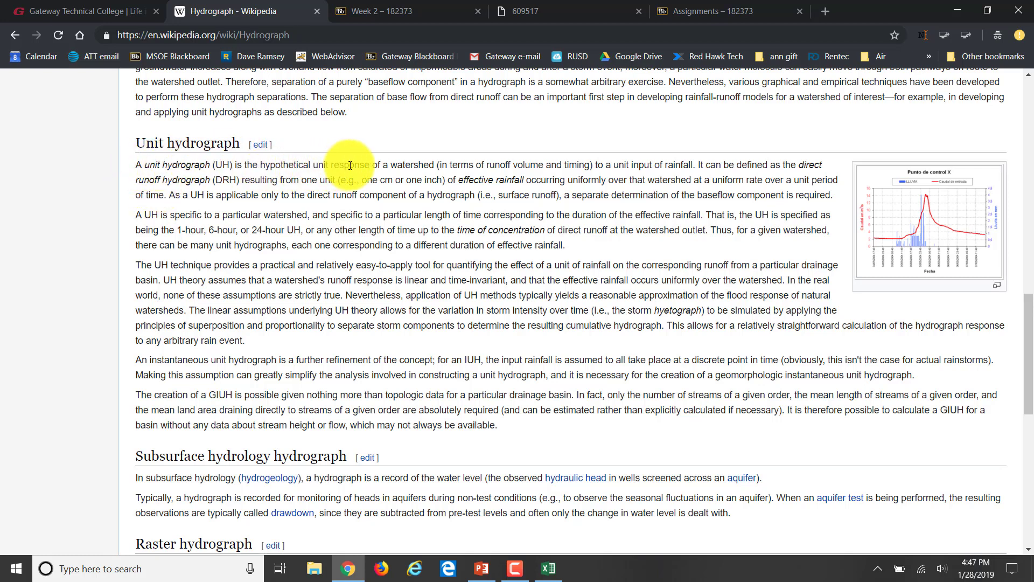
mouse_move(523, 177)
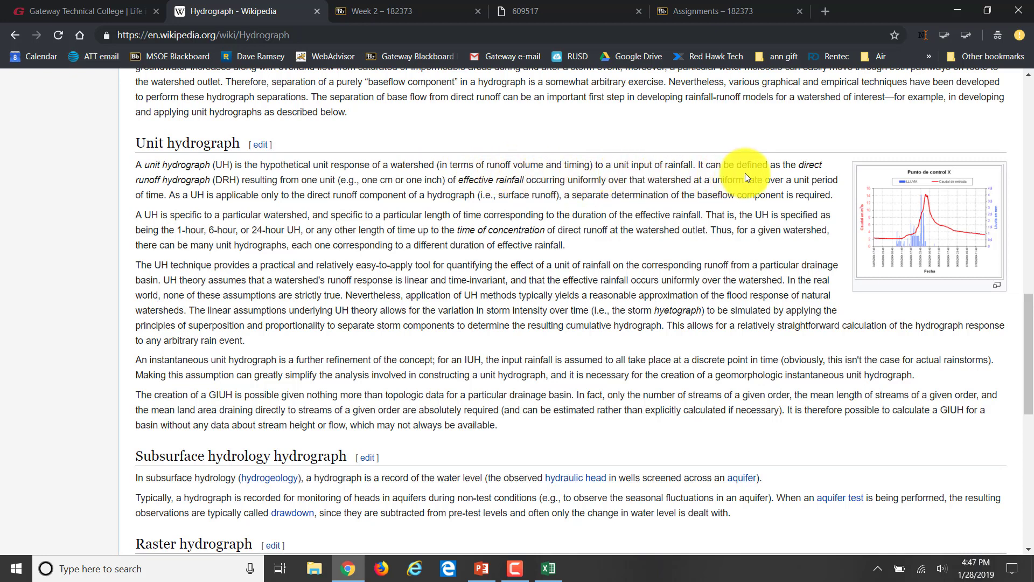
mouse_move(231, 193)
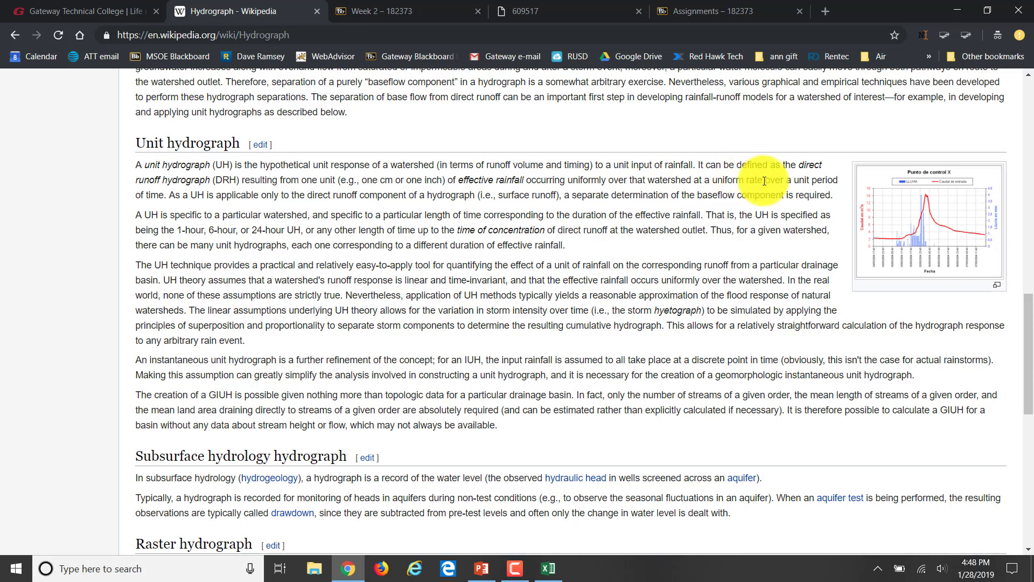
mouse_move(452, 194)
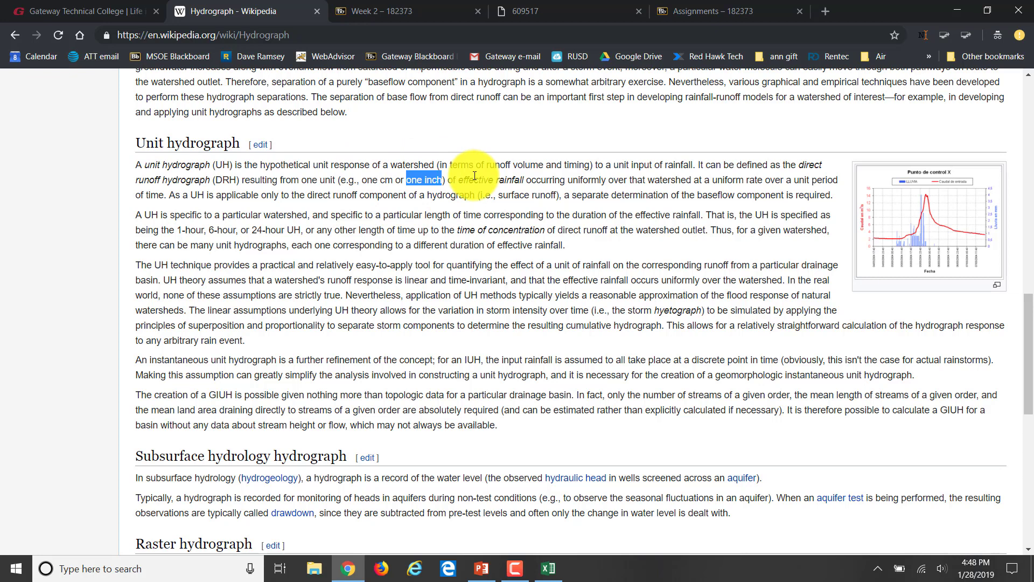
mouse_move(379, 178)
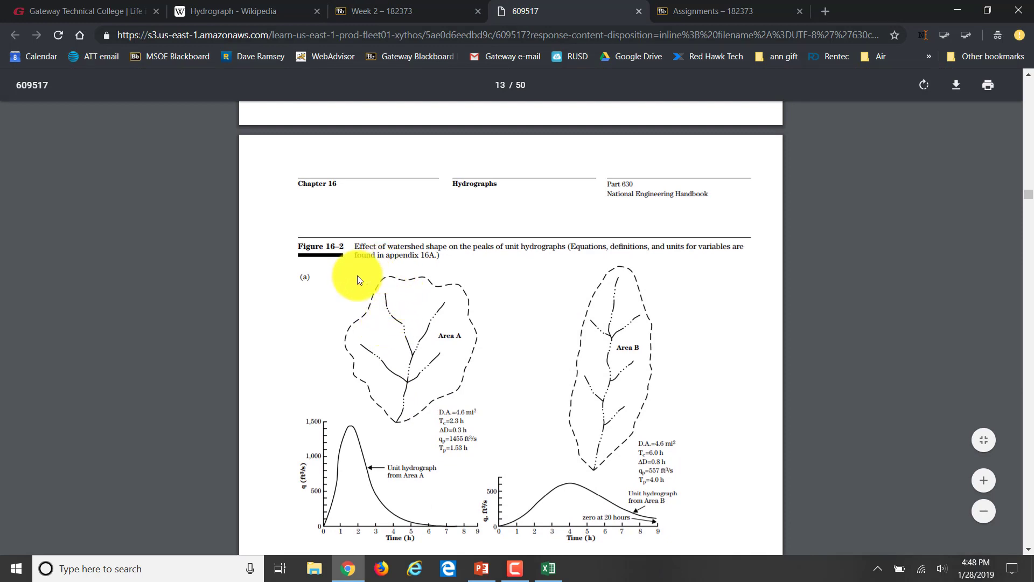
mouse_move(402, 383)
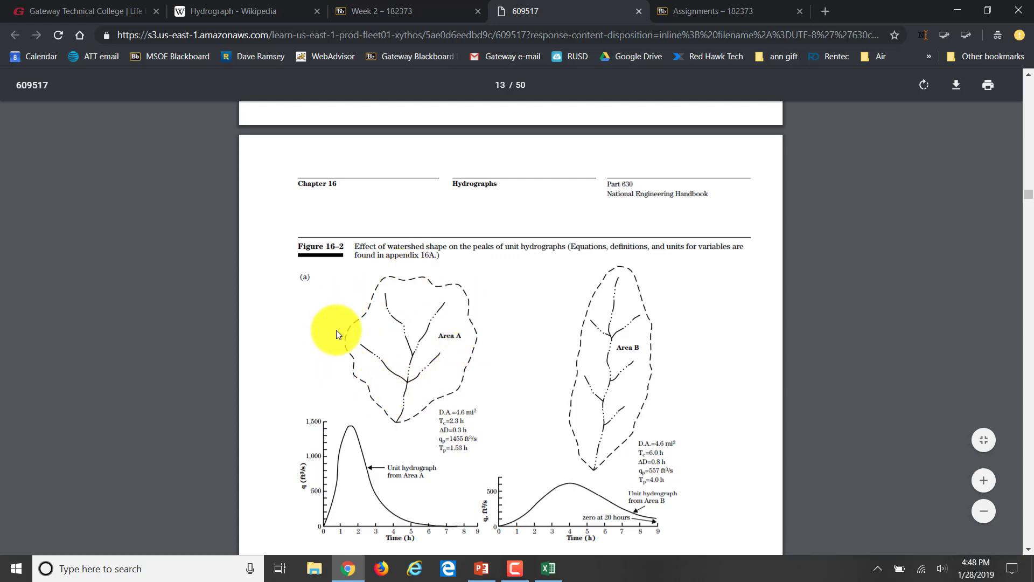
mouse_move(426, 343)
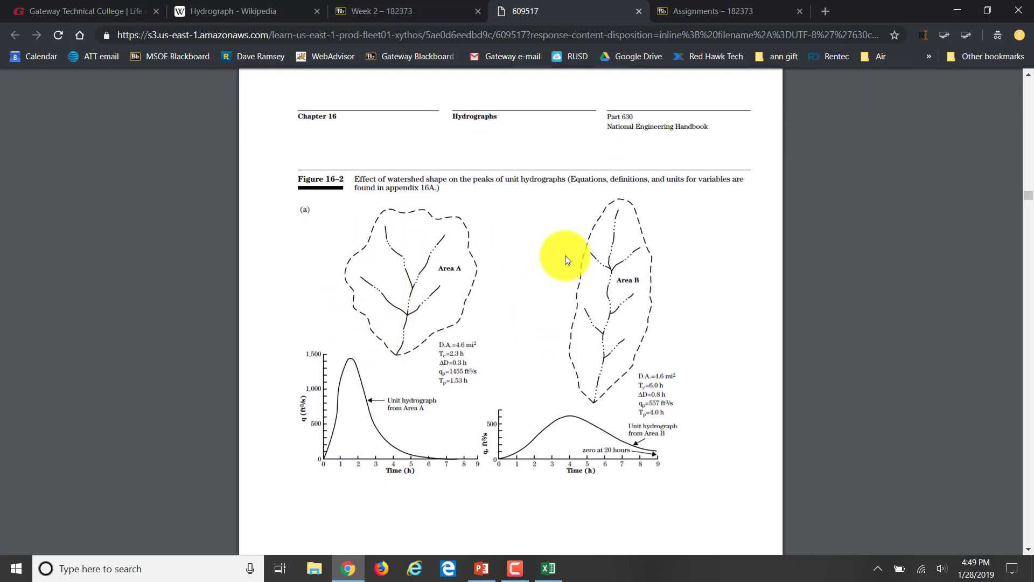
mouse_move(540, 341)
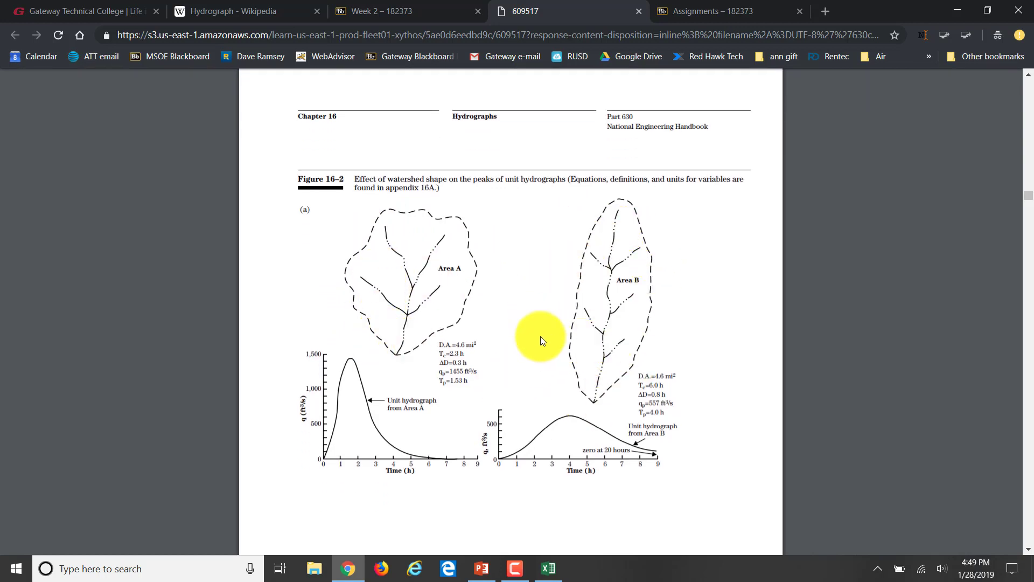
mouse_move(354, 384)
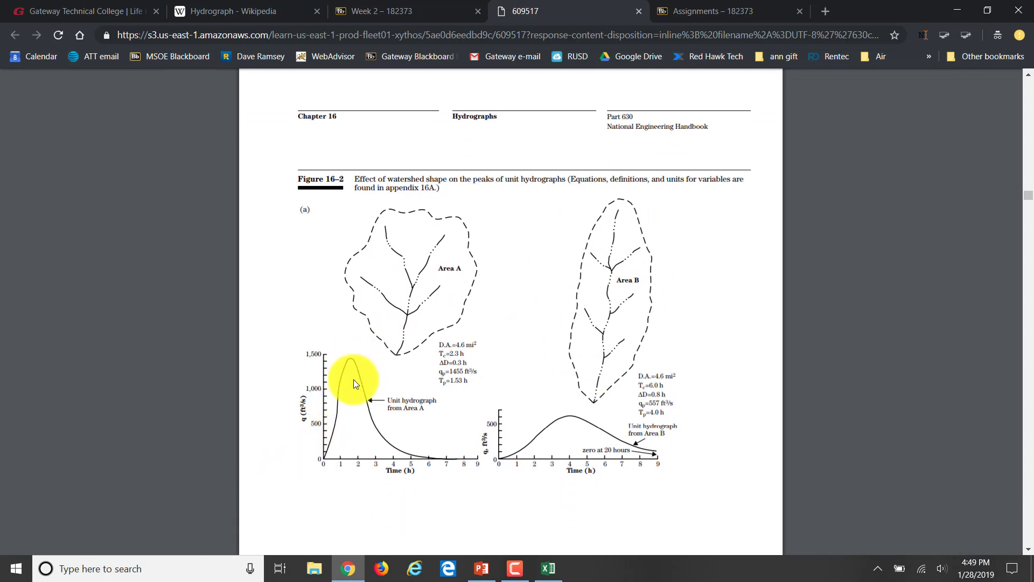
mouse_move(356, 346)
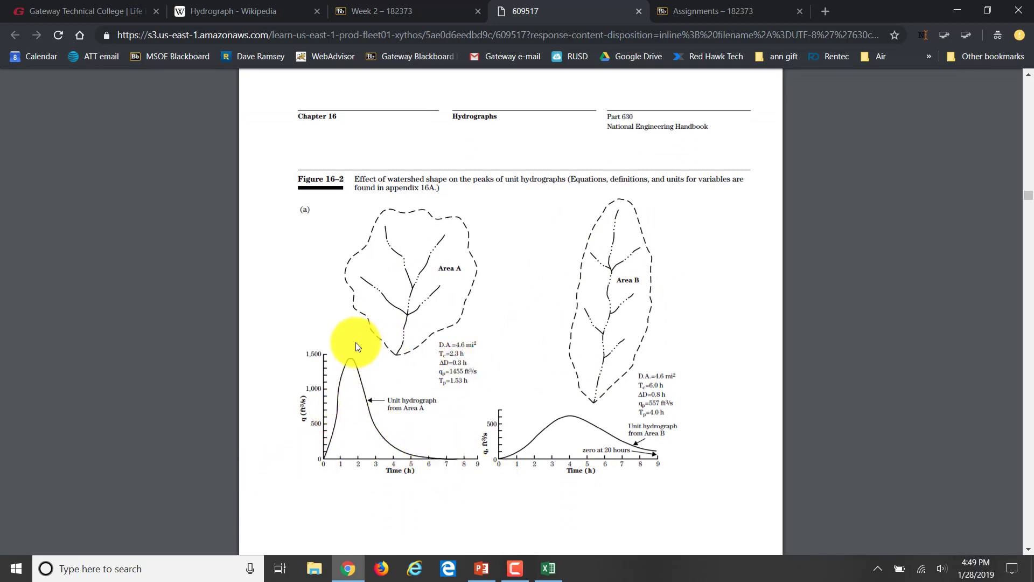
mouse_move(616, 417)
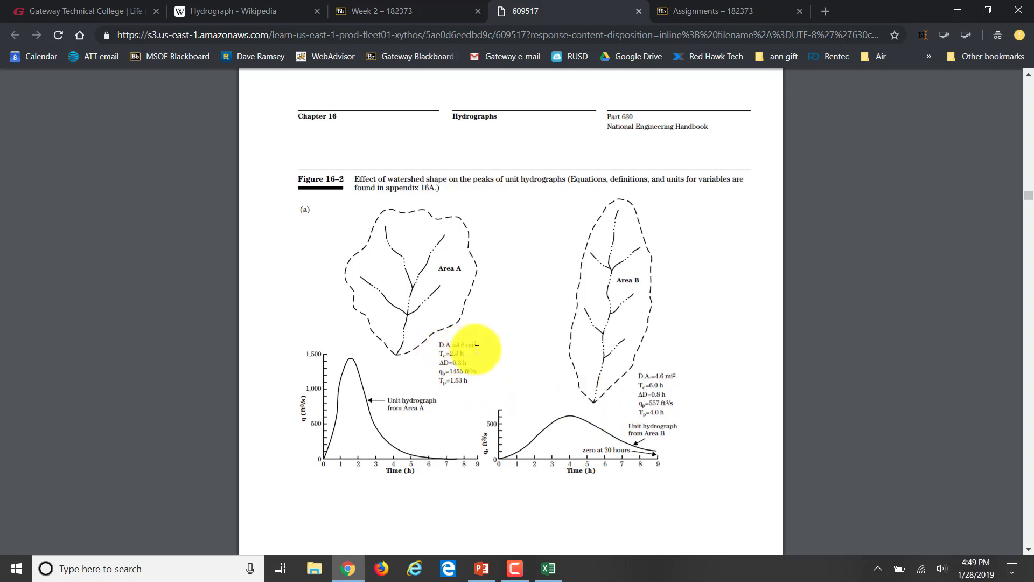
mouse_move(587, 381)
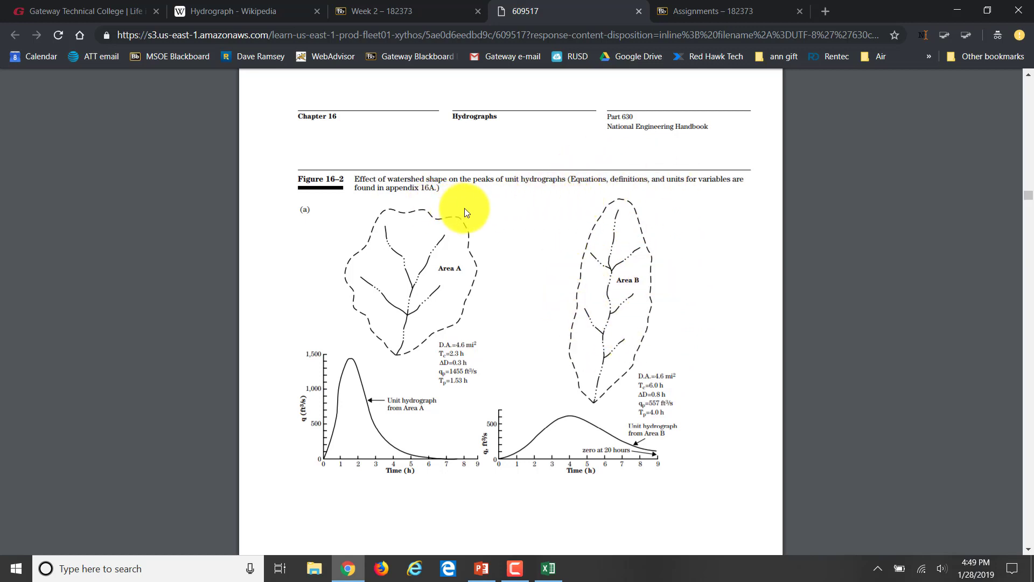
mouse_move(939, 257)
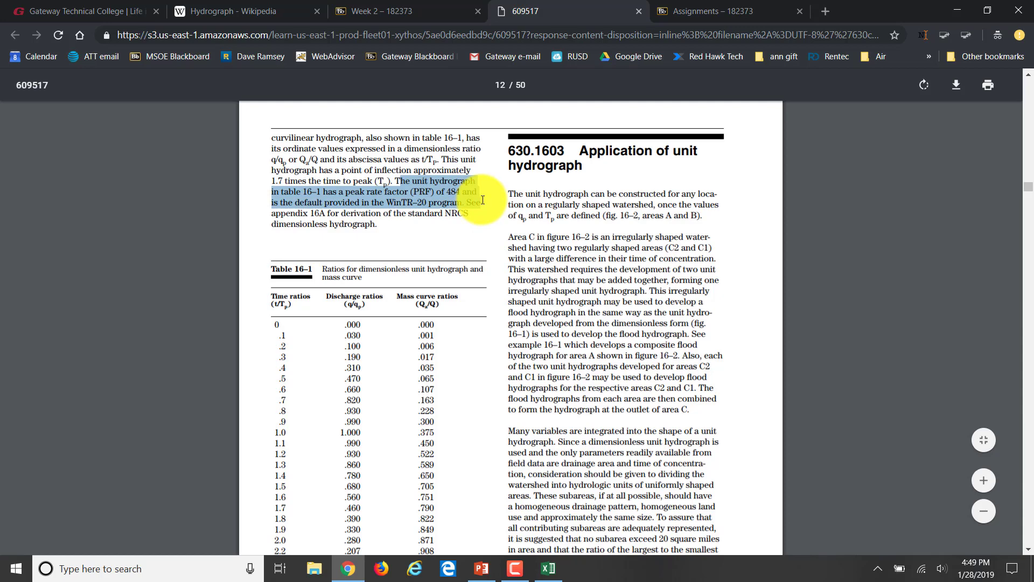
- Scroll through Appendix 16B to page 37's Table 16B-1 for peak rate factor 600
scroll(down, 3)
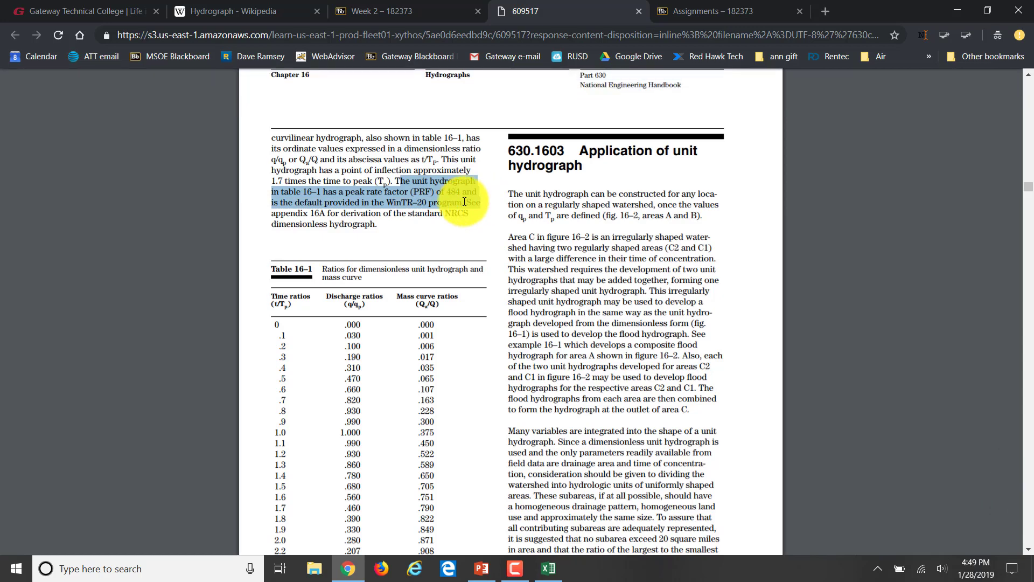
scroll(down, 3)
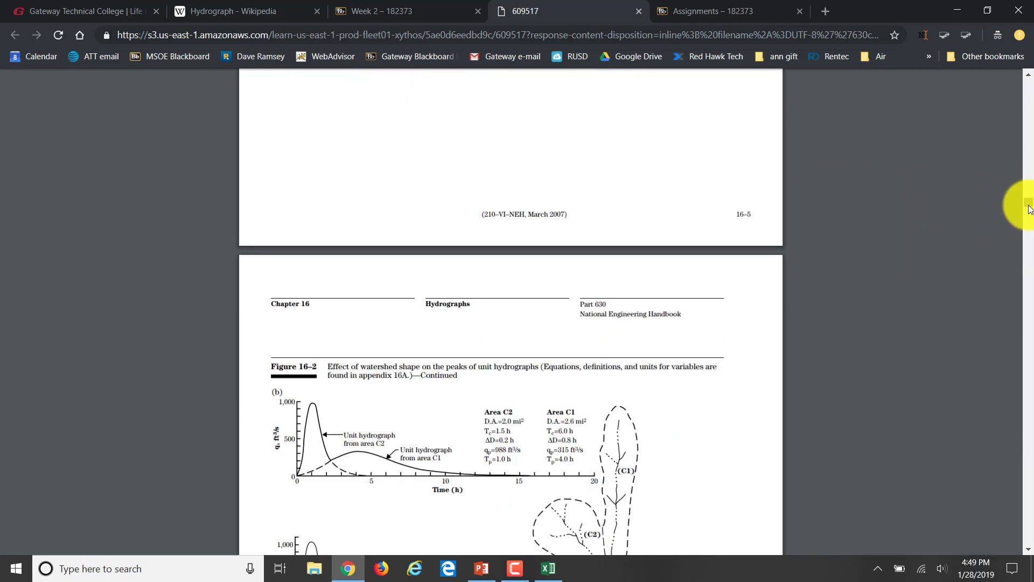
scroll(down, 3)
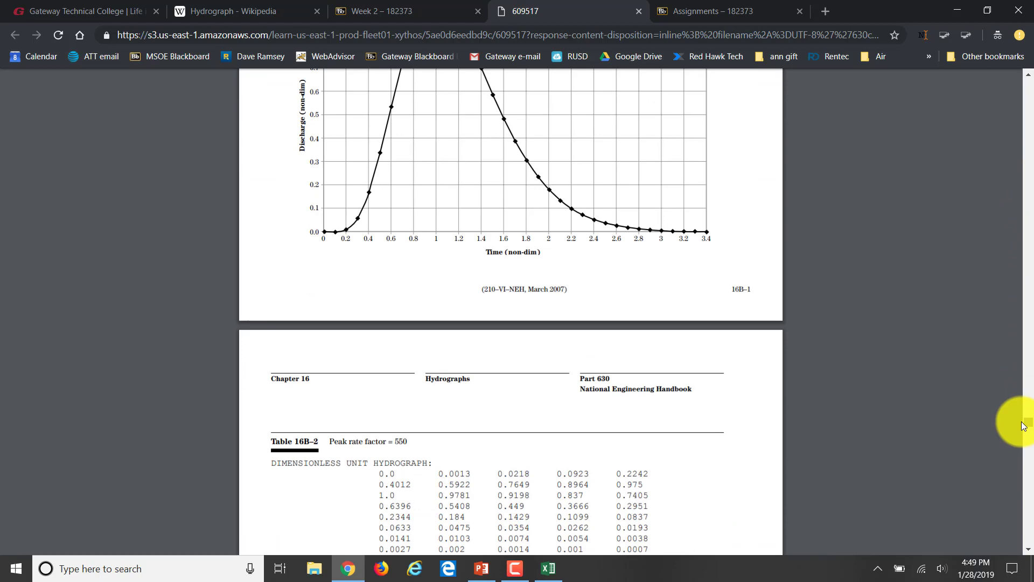
scroll(down, 3)
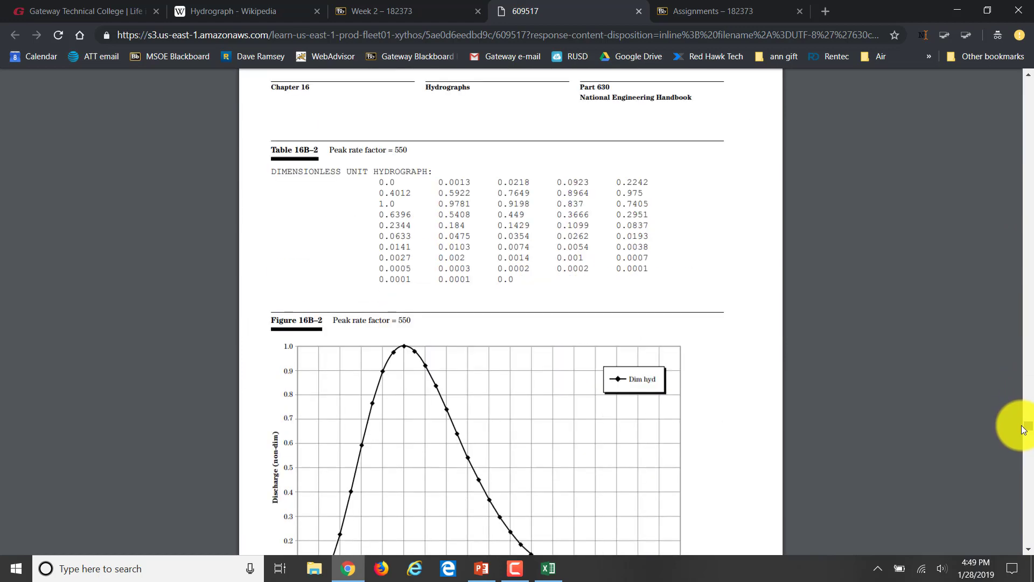
scroll(up, 3)
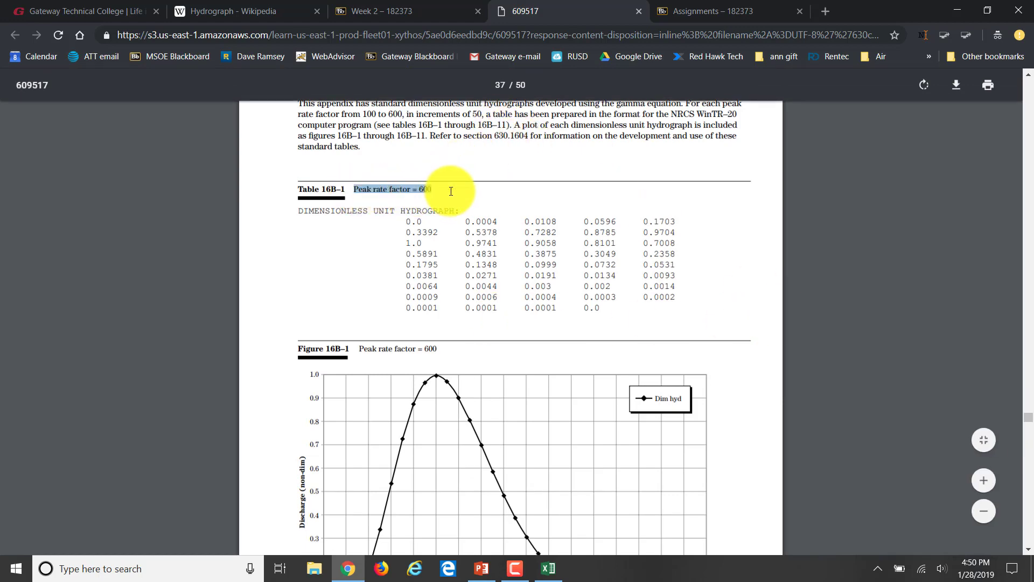
scroll(down, 3)
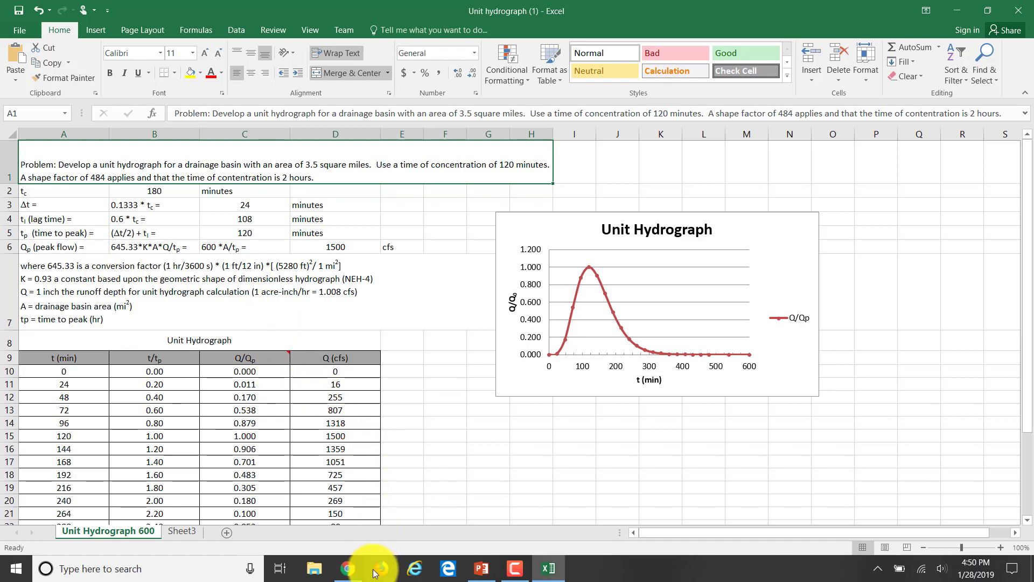
- Select the 0.0108 ordinate in Table 16B-1 to compare with Excel's 0.011 entry
click(347, 568)
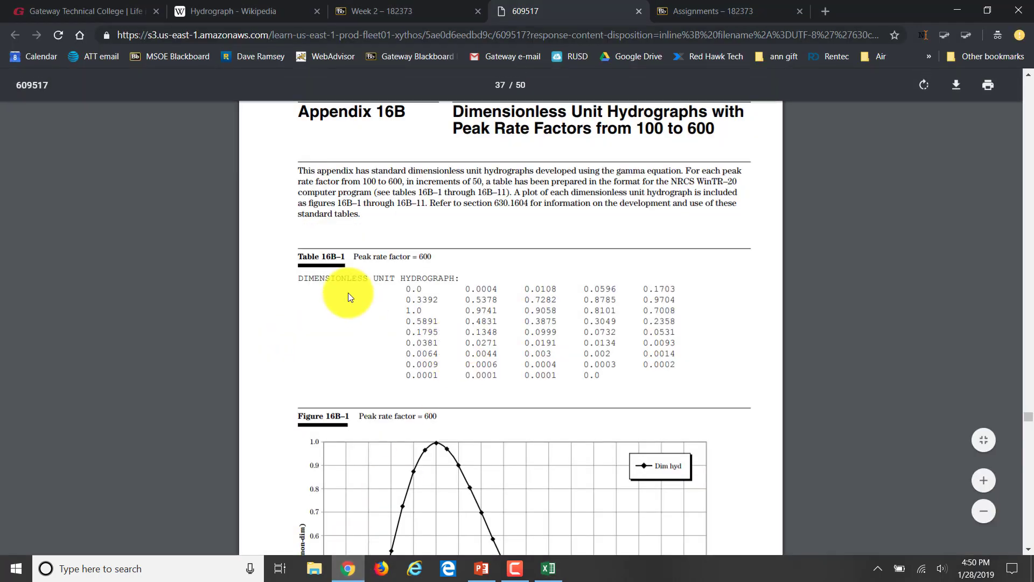
drag(409, 289, 672, 288)
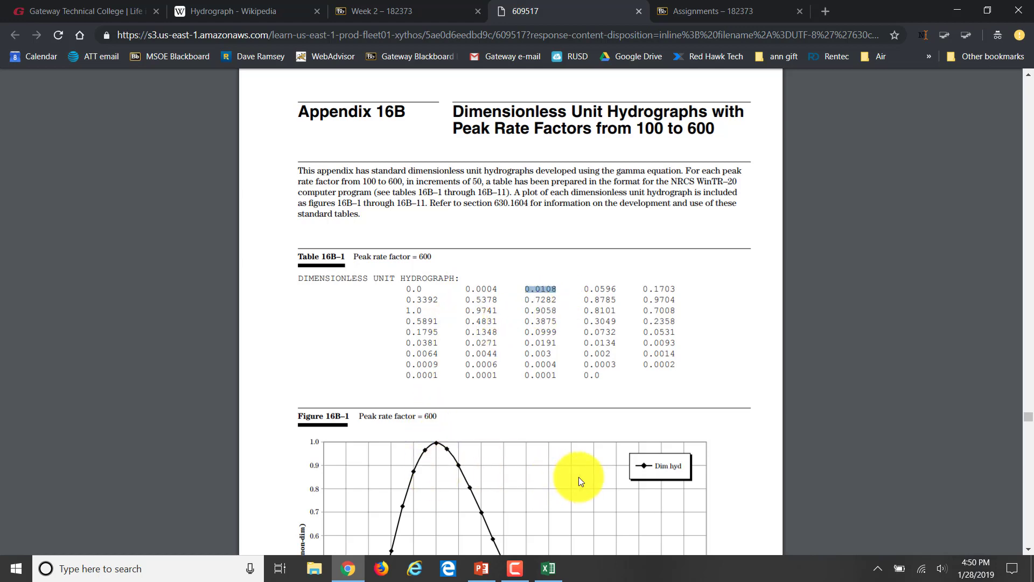
click(548, 568)
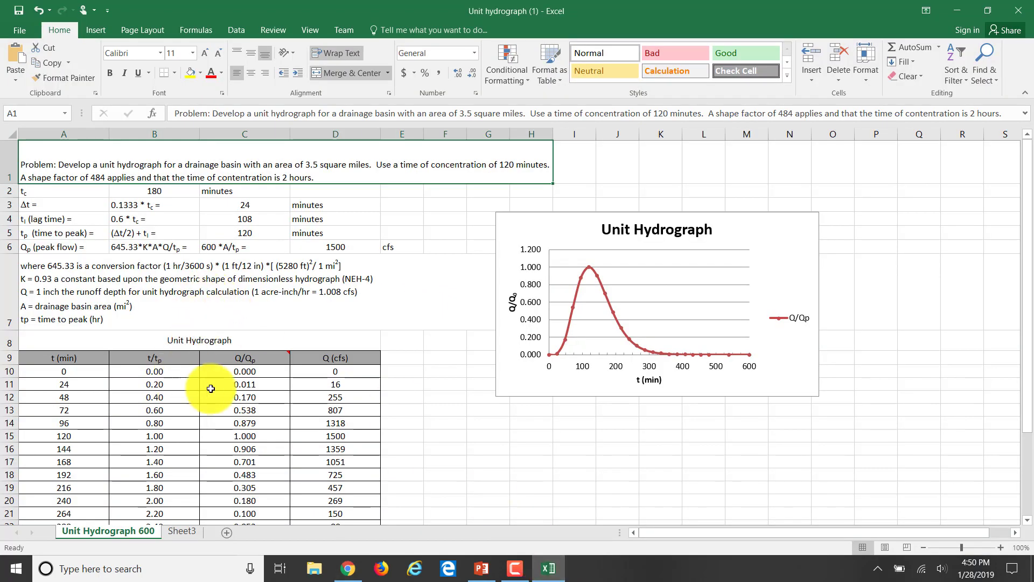
- Set tc in B2 to 120 minutes and relabel C6 as 484 *A/tp =
click(244, 384)
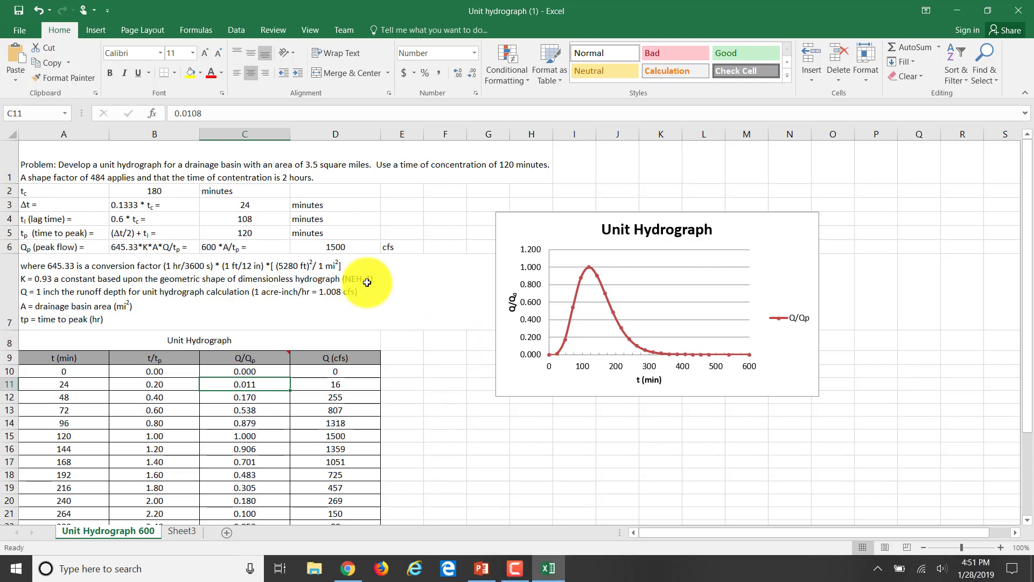
mouse_move(58, 200)
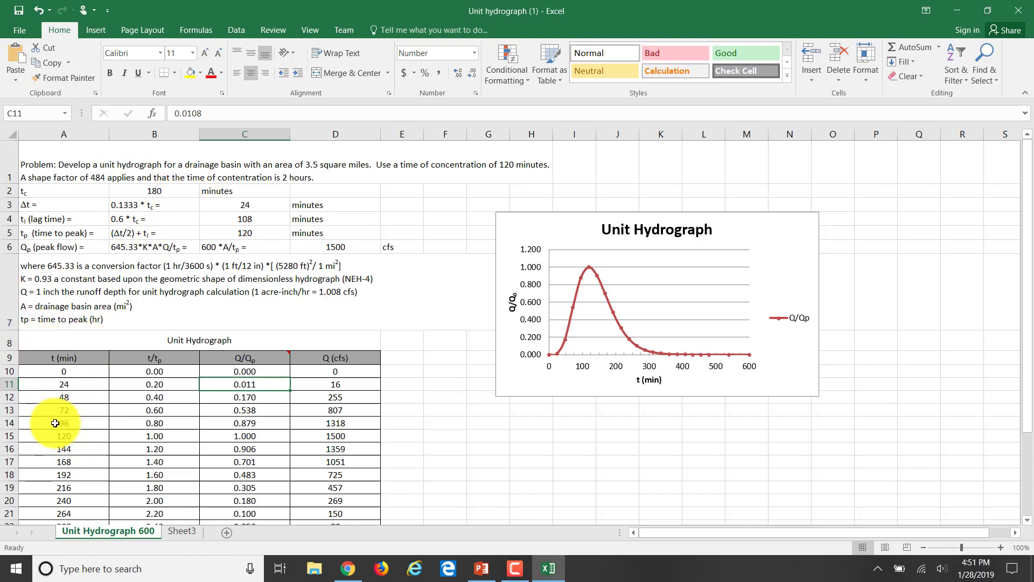
mouse_move(188, 294)
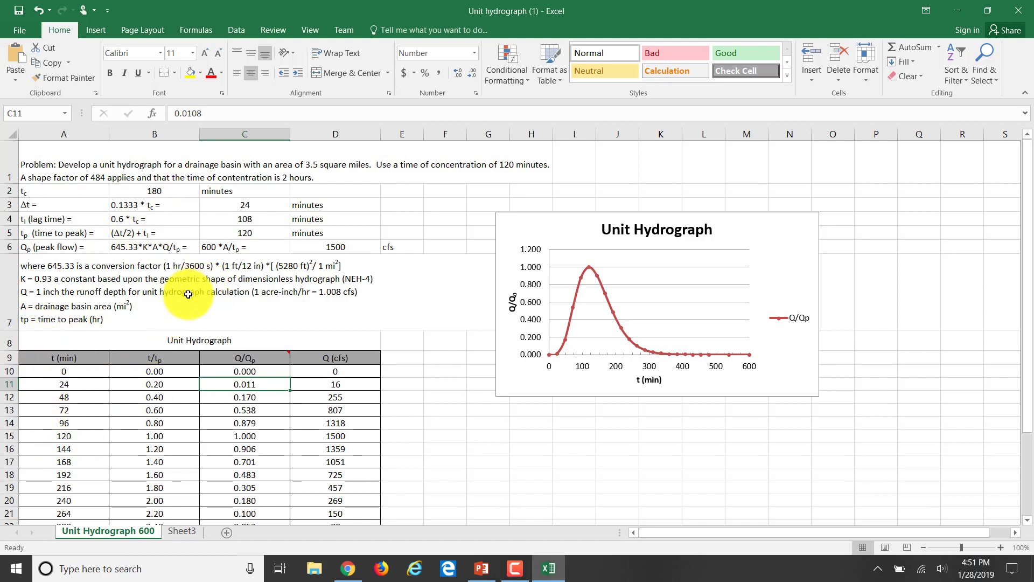
click(155, 191)
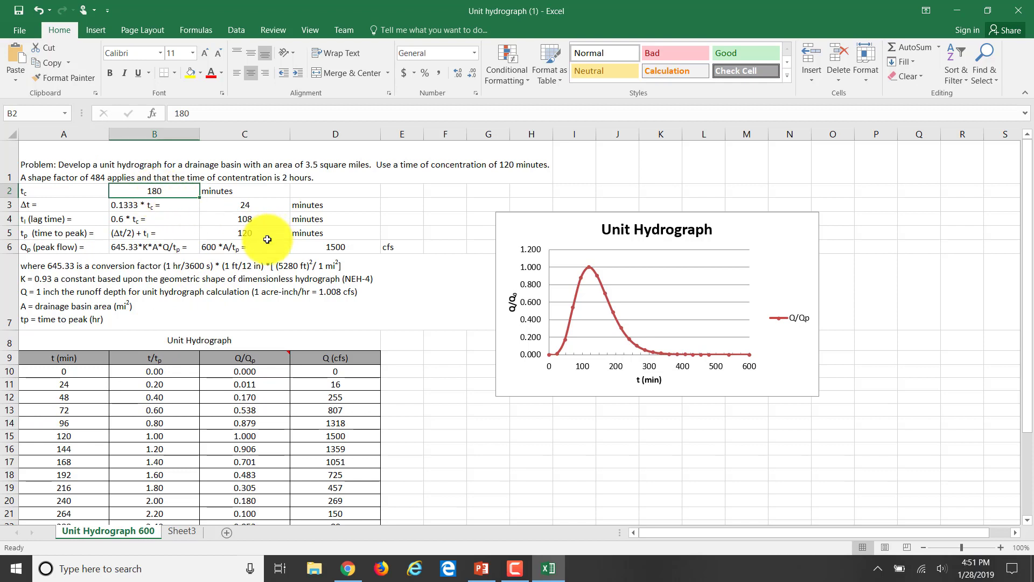
text(1)
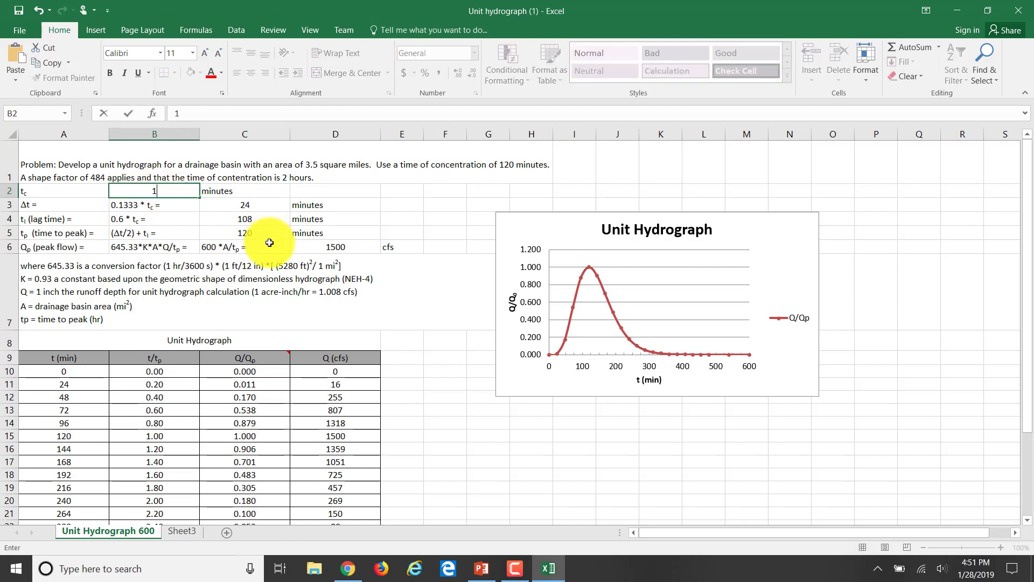
text(120)
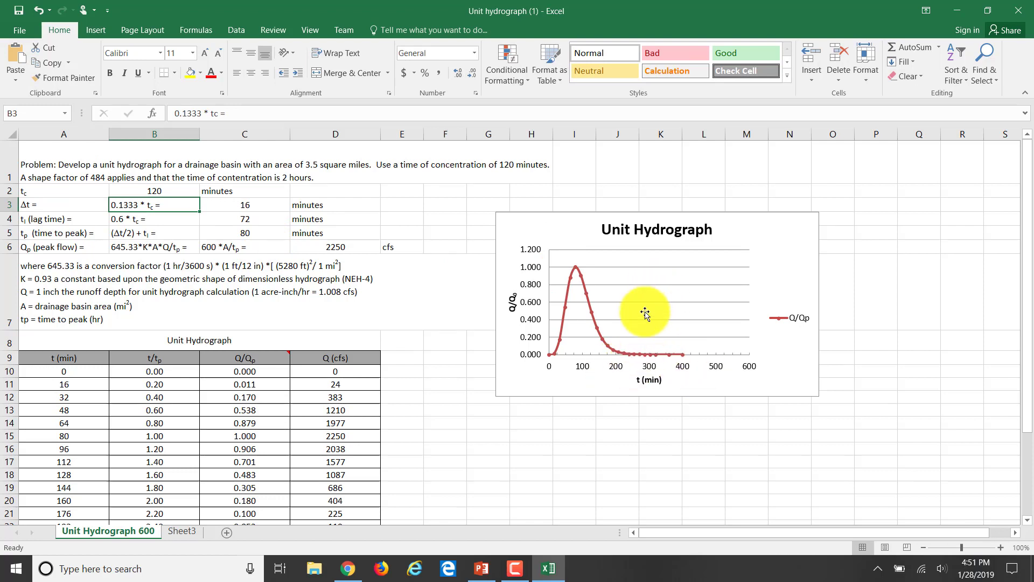
mouse_move(444, 321)
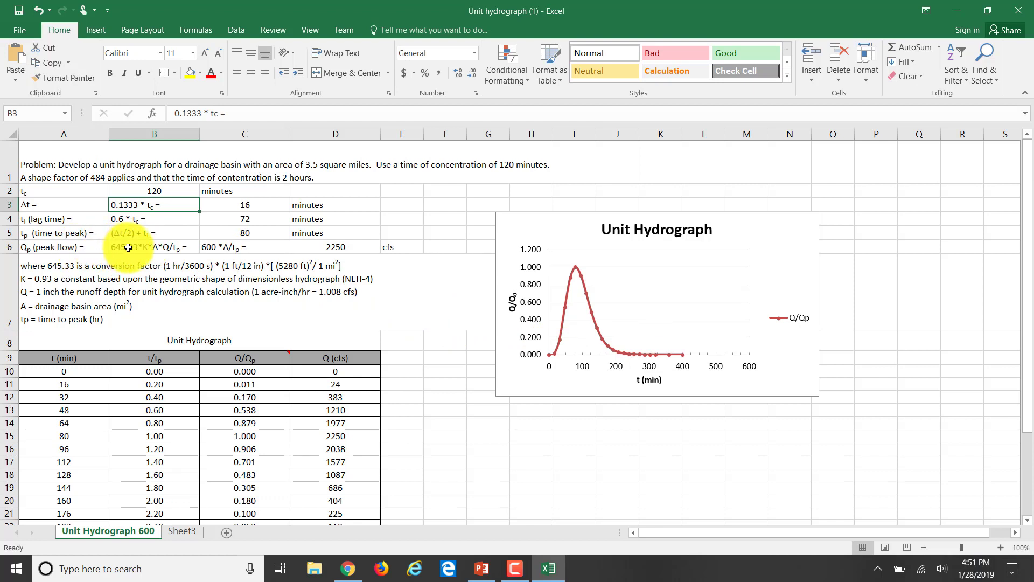
click(154, 246)
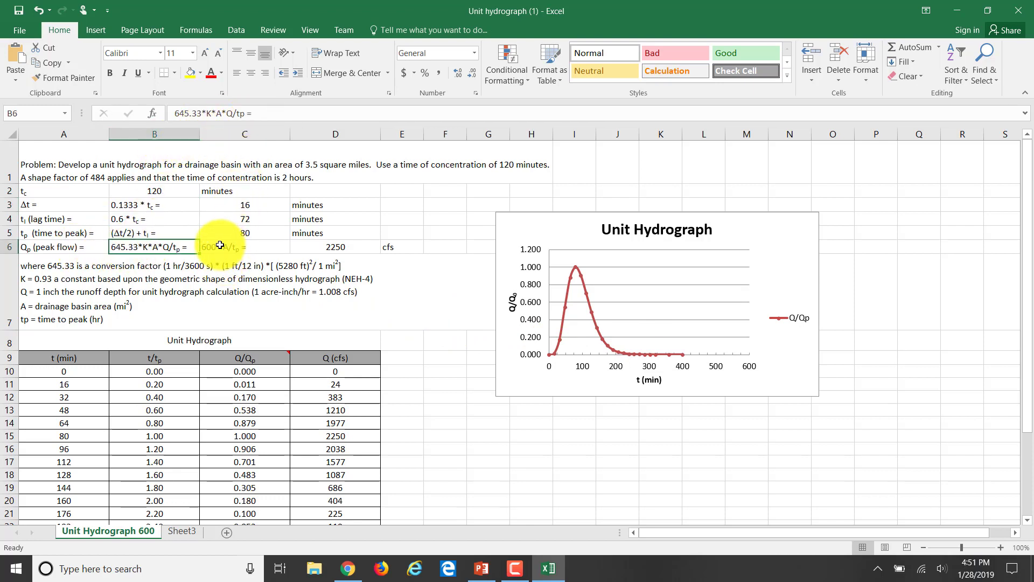
click(244, 246)
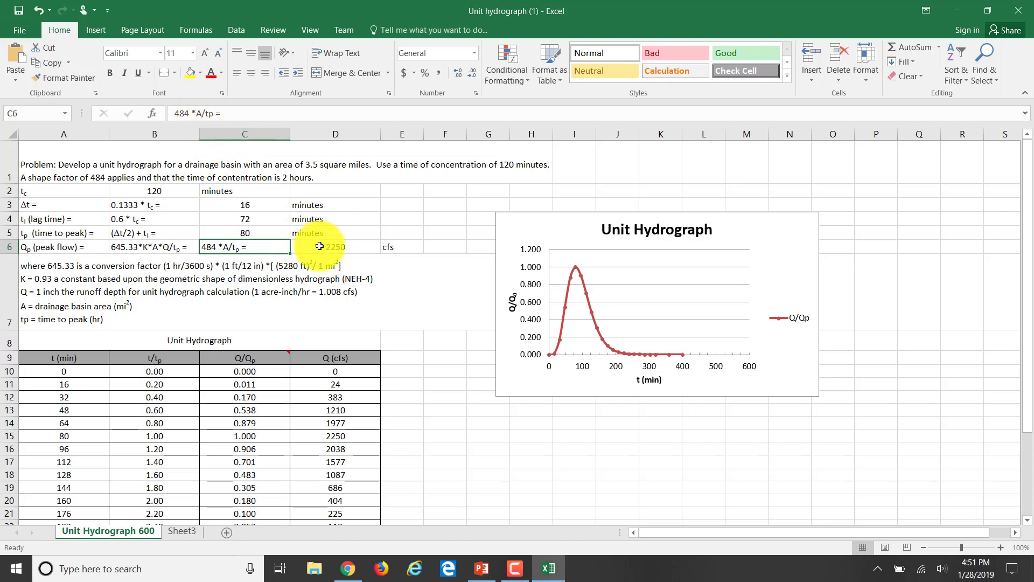
- Change D6's peak-flow formula factor from 600 to 484, giving 1271 cfs
click(335, 246)
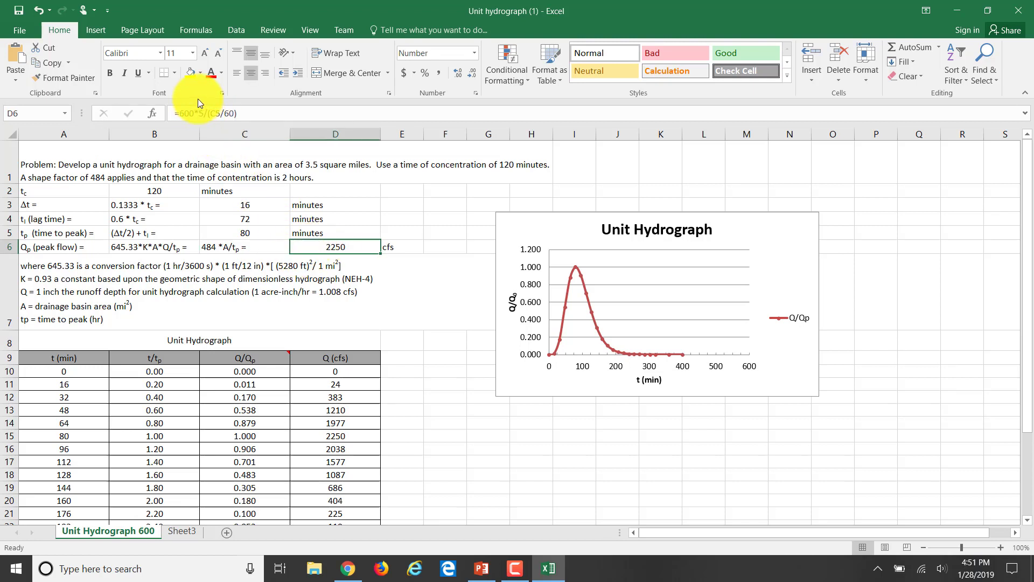
click(197, 112)
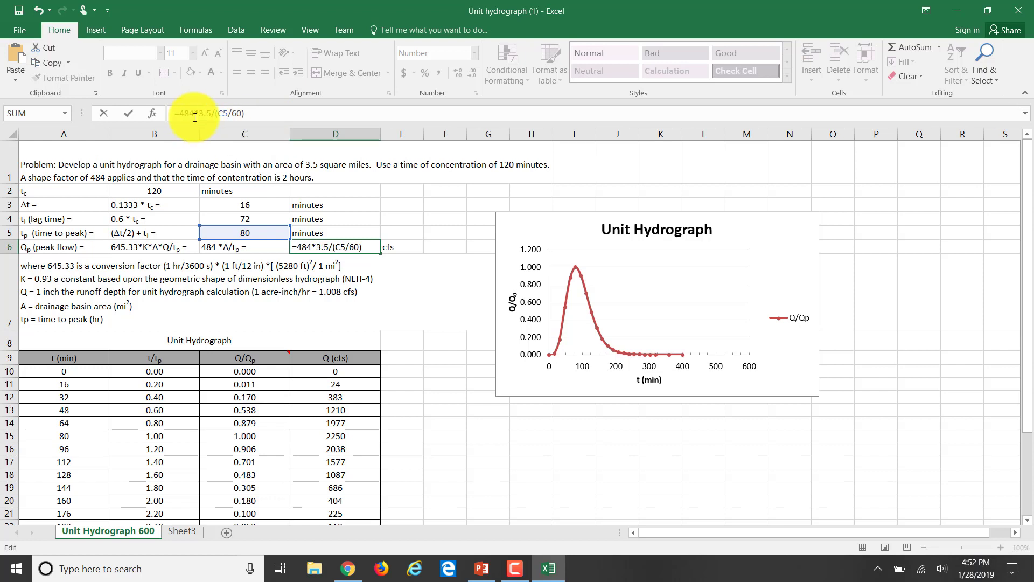
key(enter)
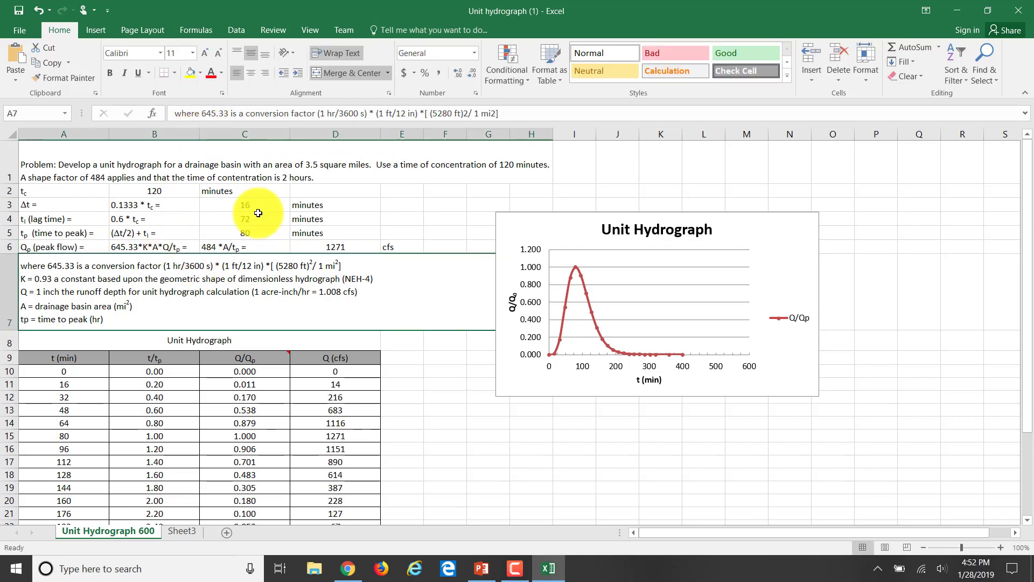
scroll(down, 3)
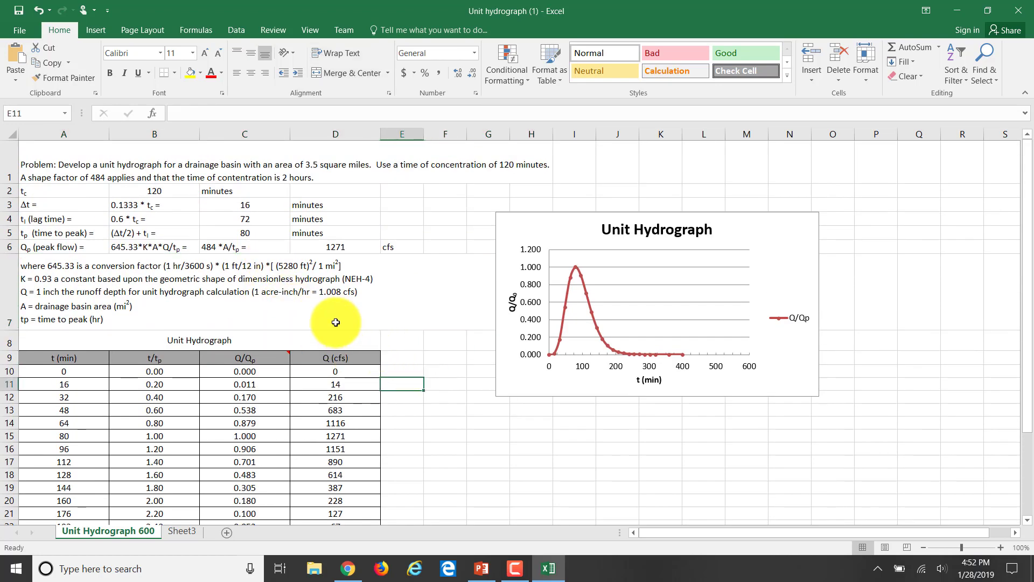
mouse_move(292, 299)
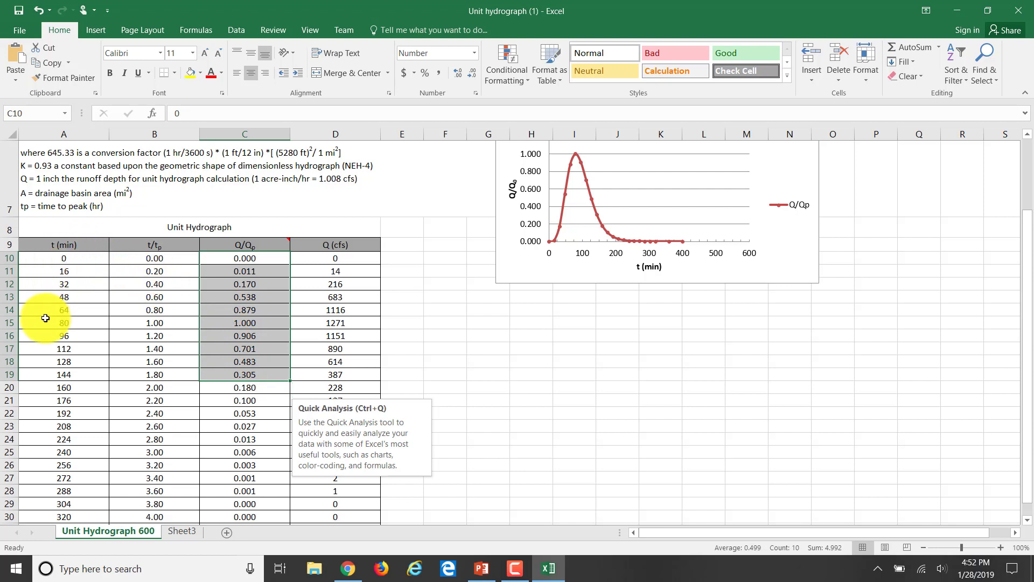
mouse_move(127, 276)
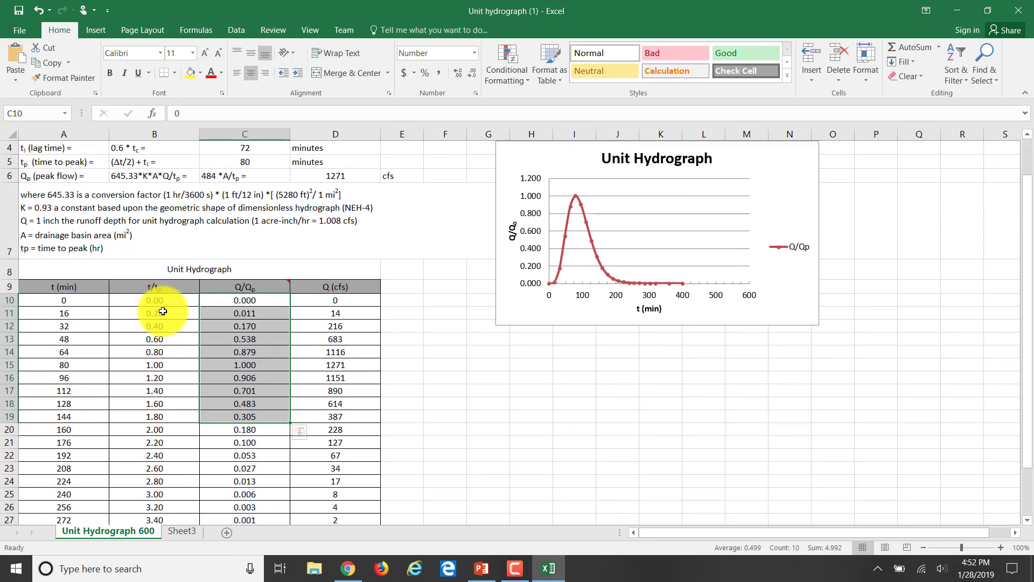
- Inspect the column B t/tp formulas and first Q/Qp ratios, then return to the handbook
click(155, 312)
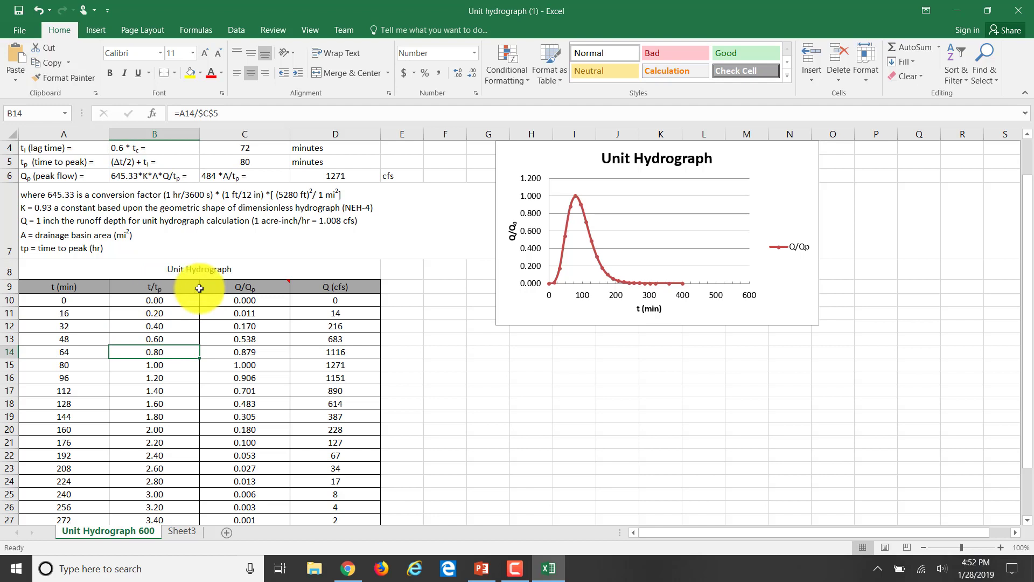
drag(244, 286, 245, 325)
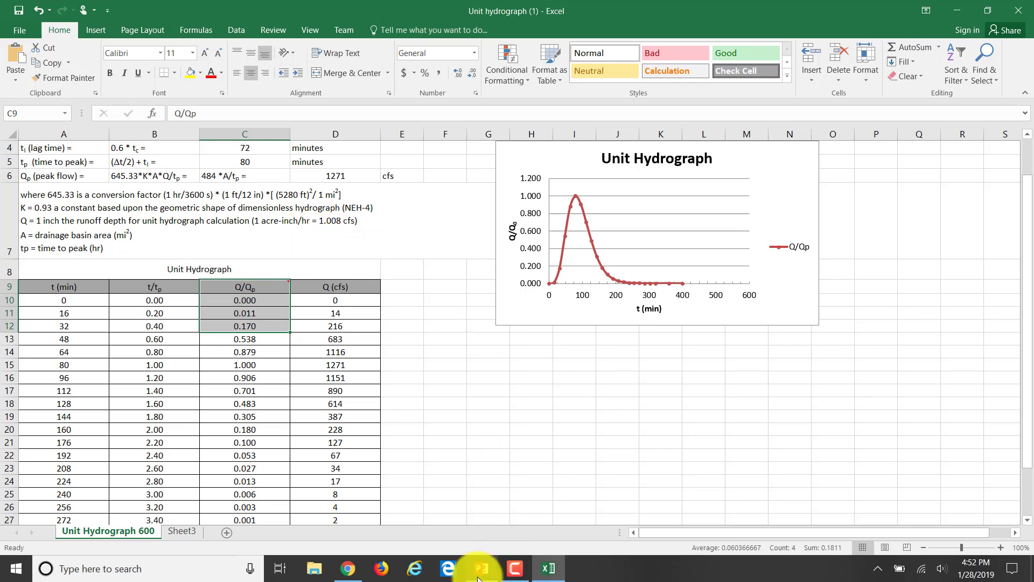
click(347, 567)
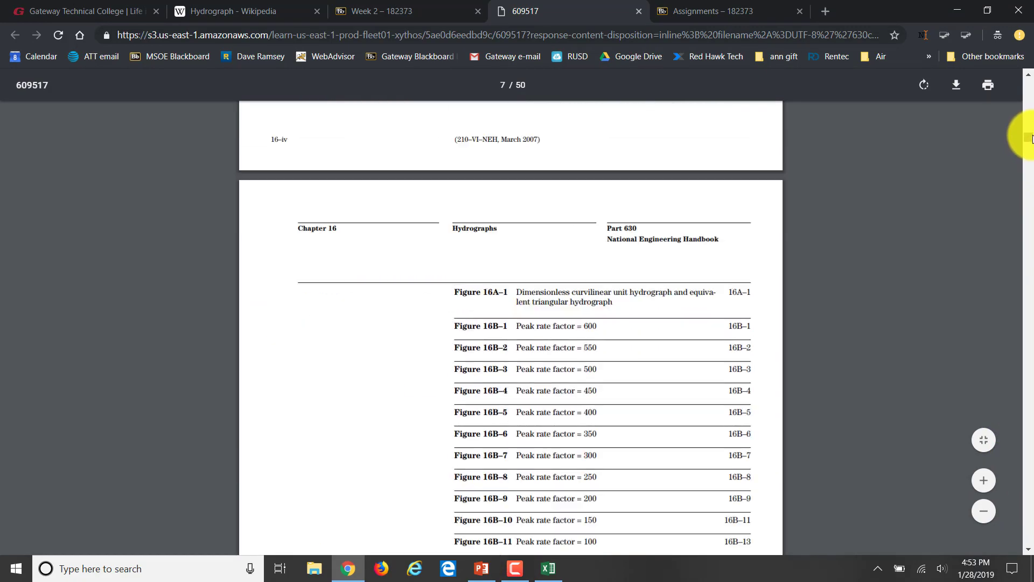
- Scroll the handbook PDF from page 7 down to Figure 16-1 on page 11
scroll(down, 3)
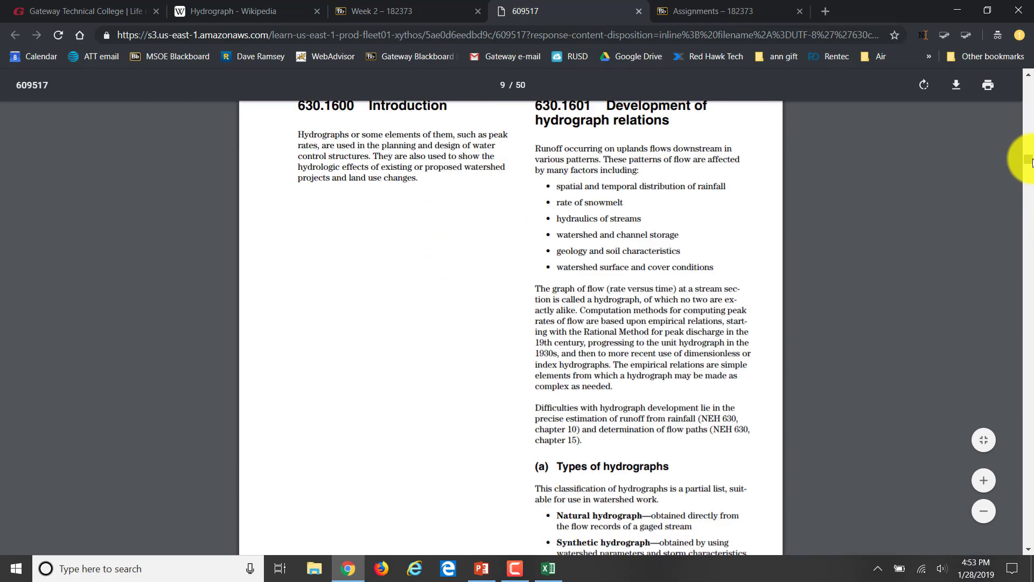
scroll(down, 3)
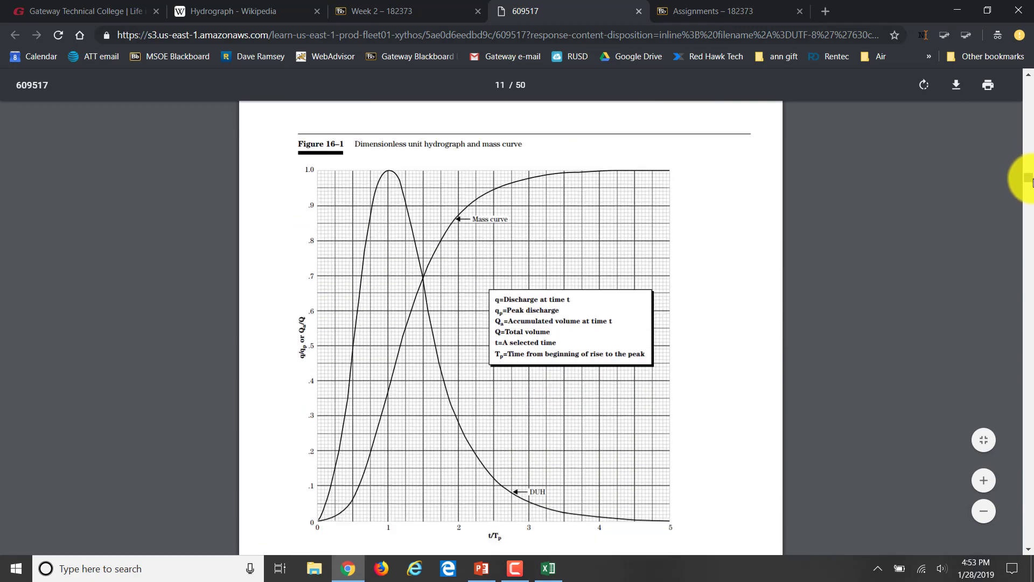
scroll(down, 3)
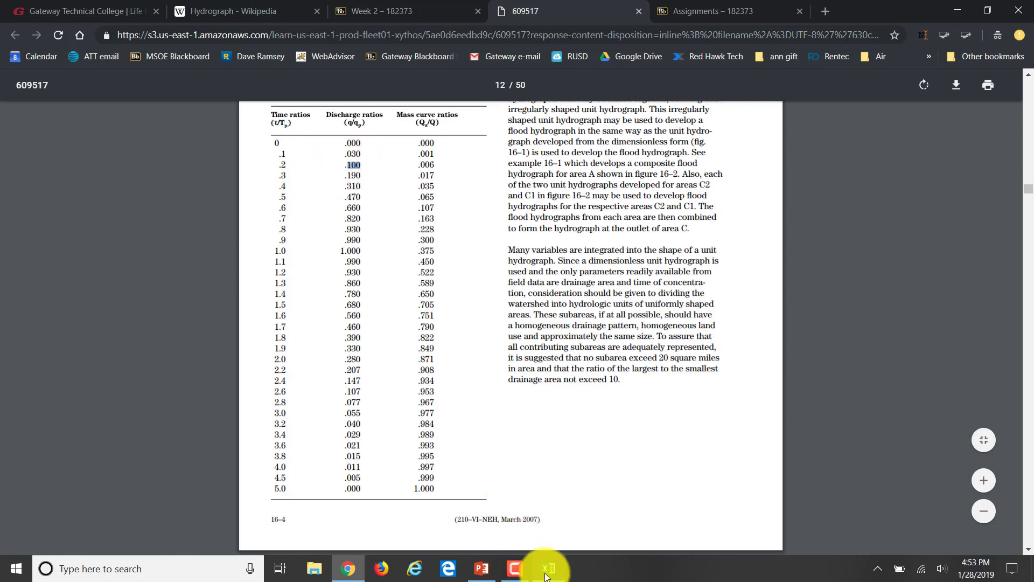
- Enter ratios 0.100, 0.310 and 0.660 in C11–C13, checking Table 16-1 between entries
click(547, 567)
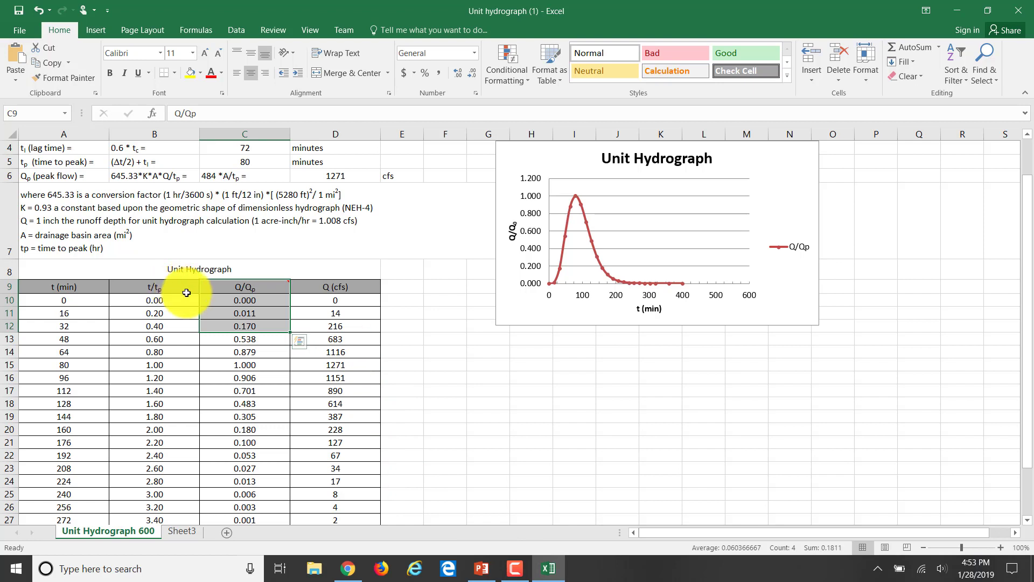
click(244, 313)
text(0.100)
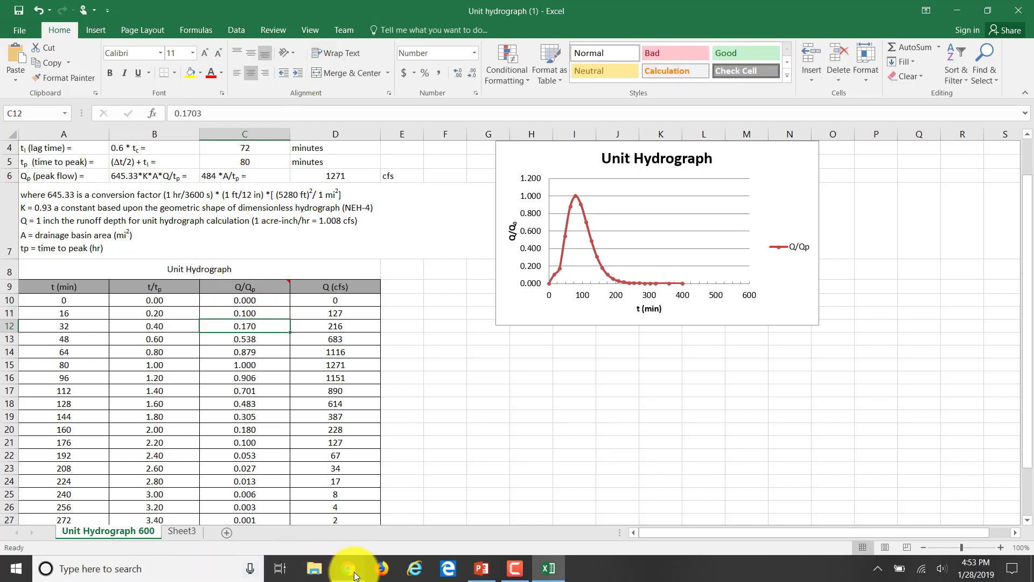
click(348, 567)
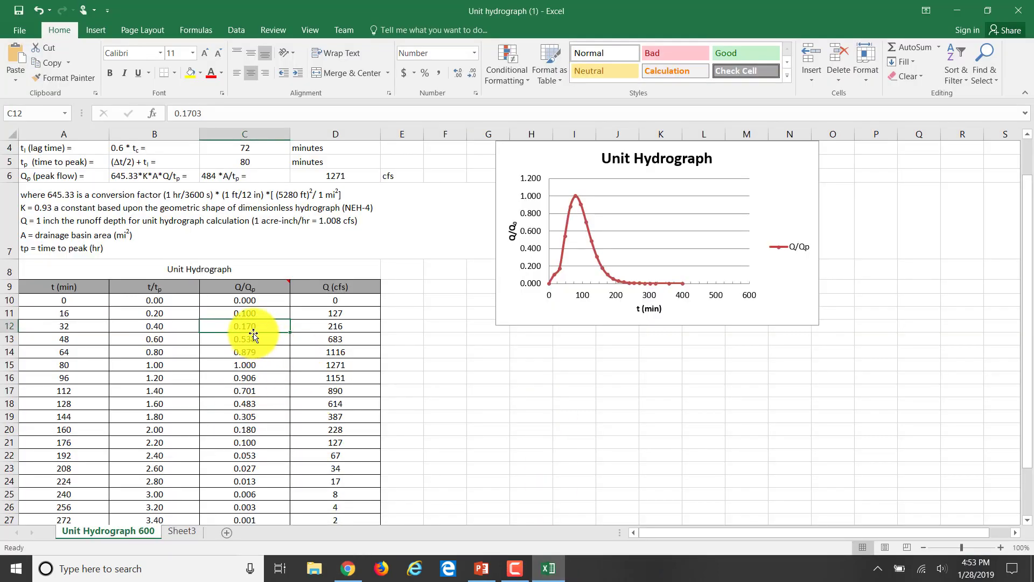
text(0.3)
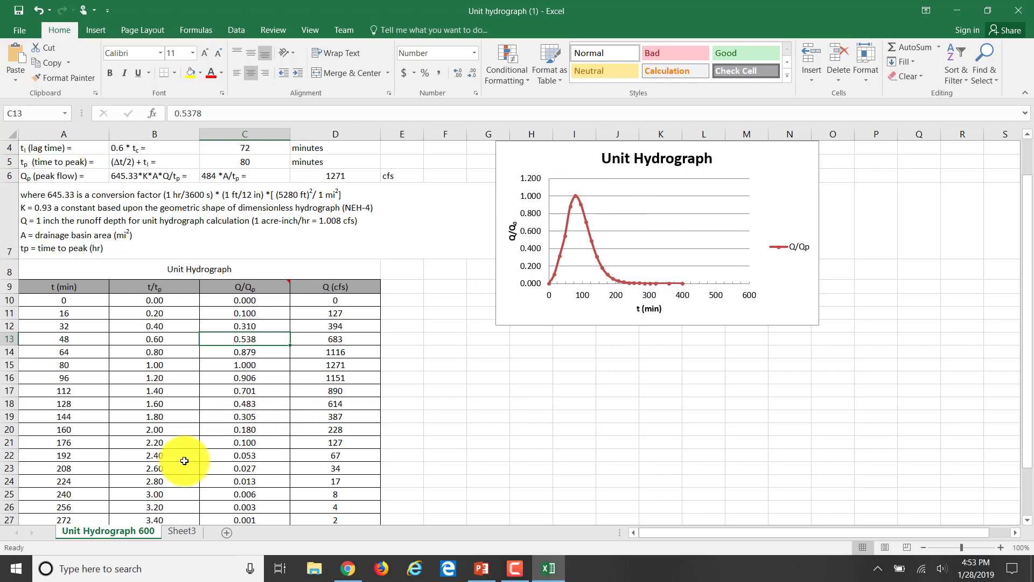
click(348, 569)
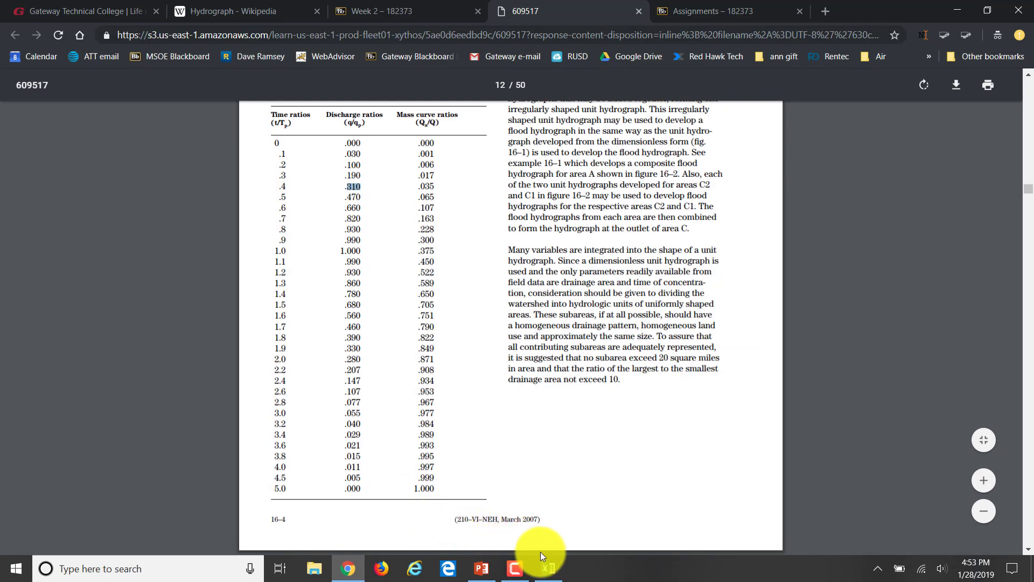
click(549, 569)
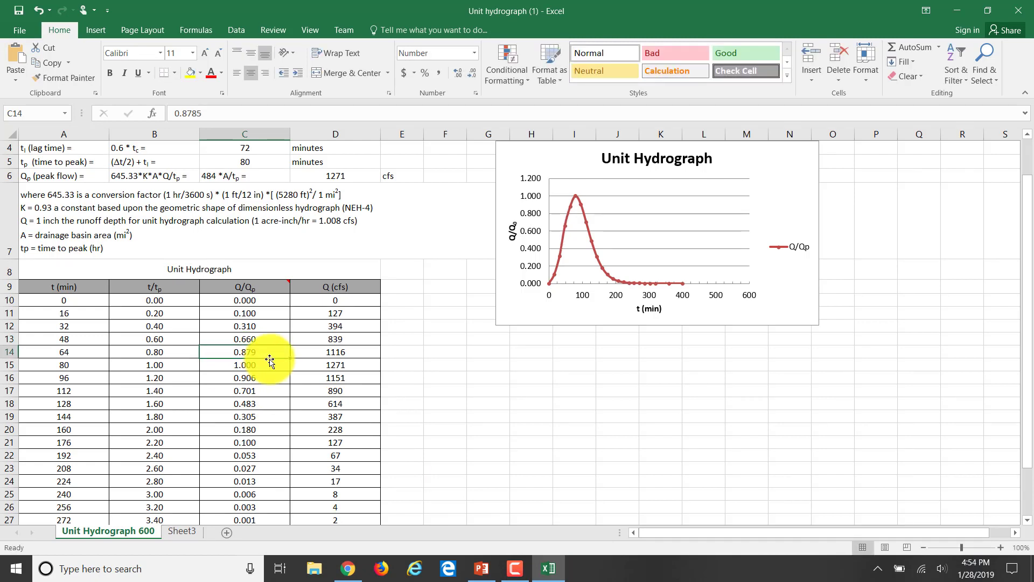
mouse_move(197, 362)
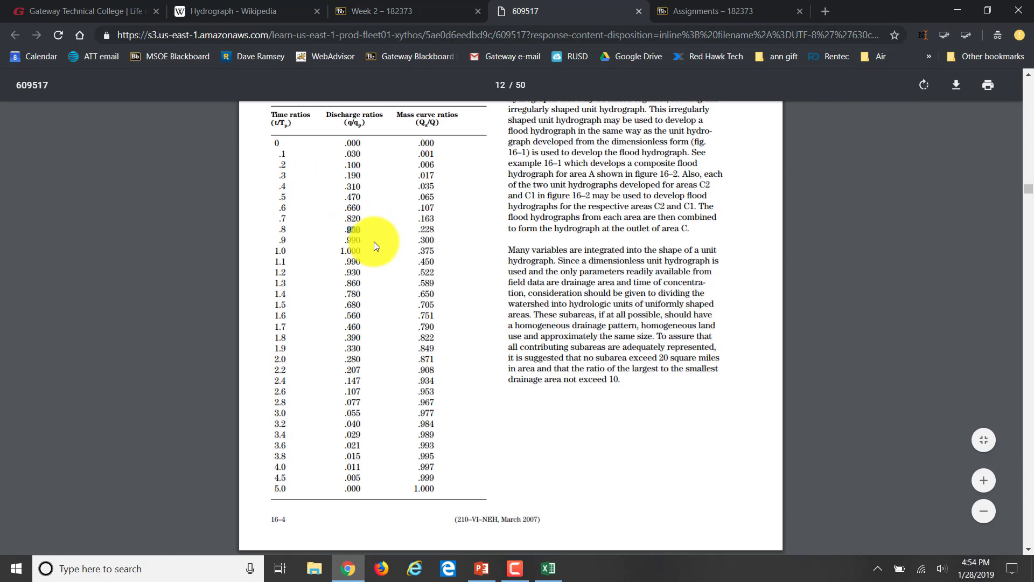
- Enter 0.93 in C14, 0.93 in C16 and 0.78 in C17 per the handbook table
click(548, 568)
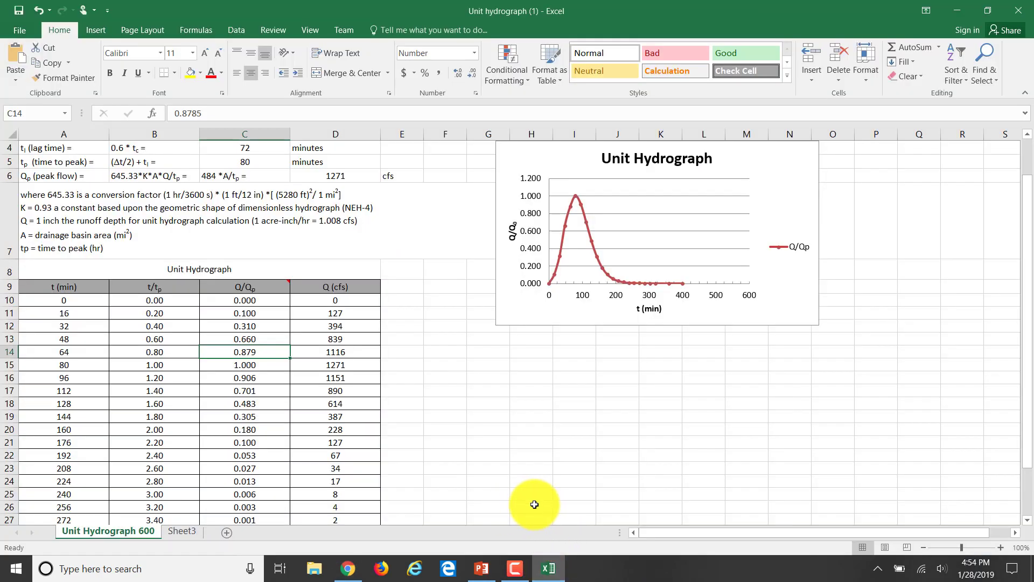
text(0.930)
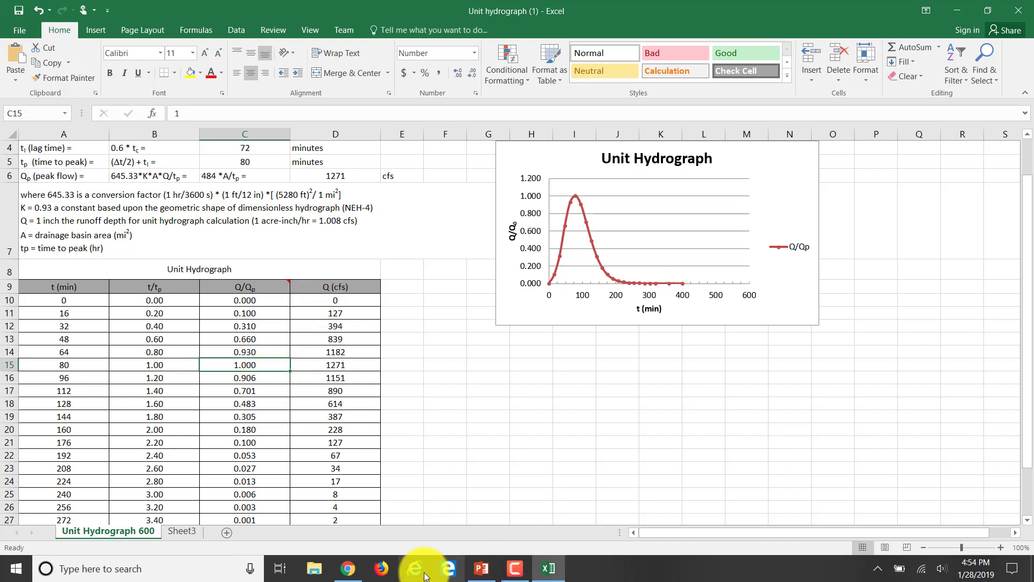
click(348, 568)
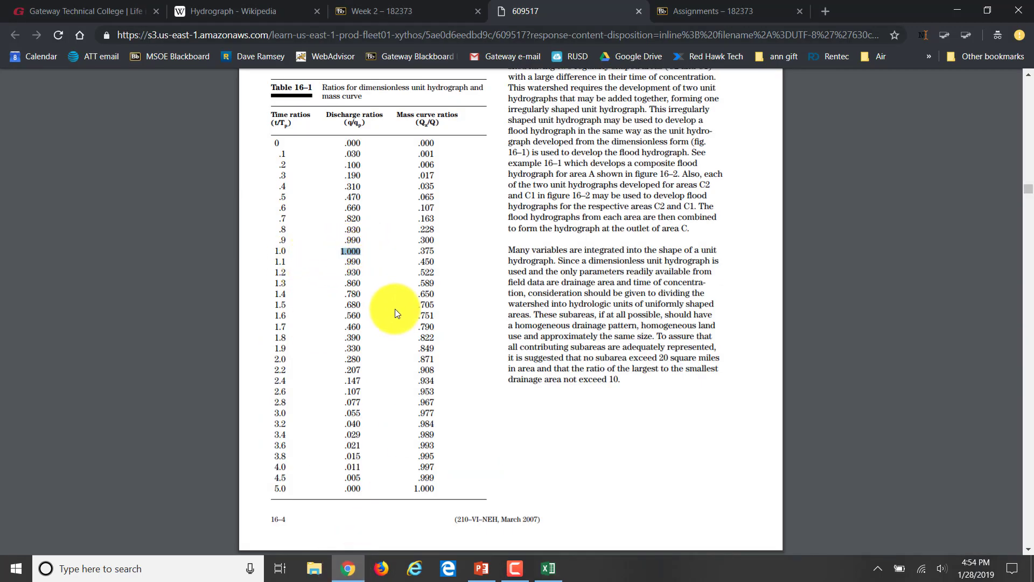
mouse_move(306, 281)
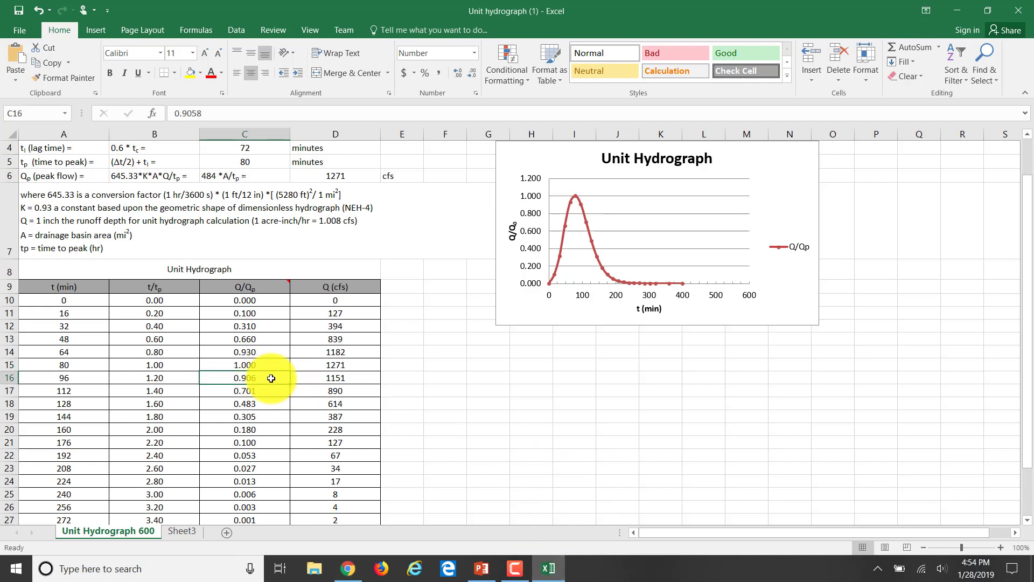
text(0.93)
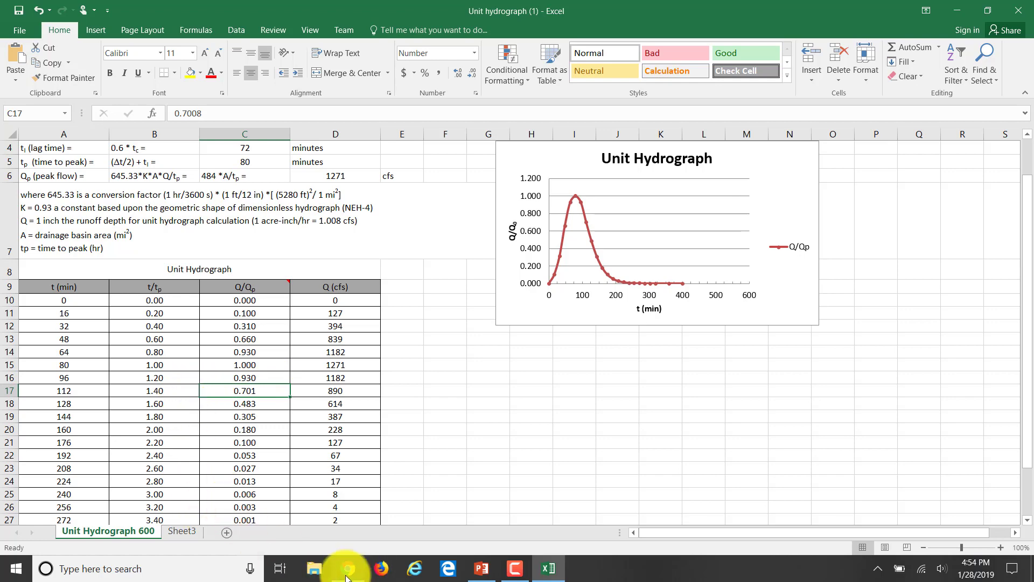
click(348, 568)
text(0.780)
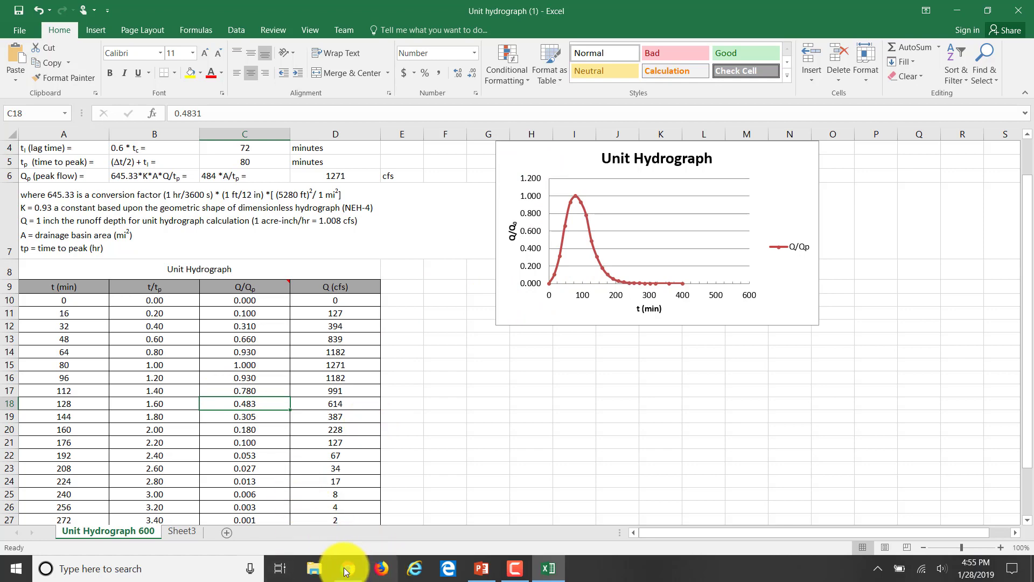
- Enter 0.56, 0.39 and 0.28 in C18–C20, rescaling Q to 711, 496 and 356
click(349, 568)
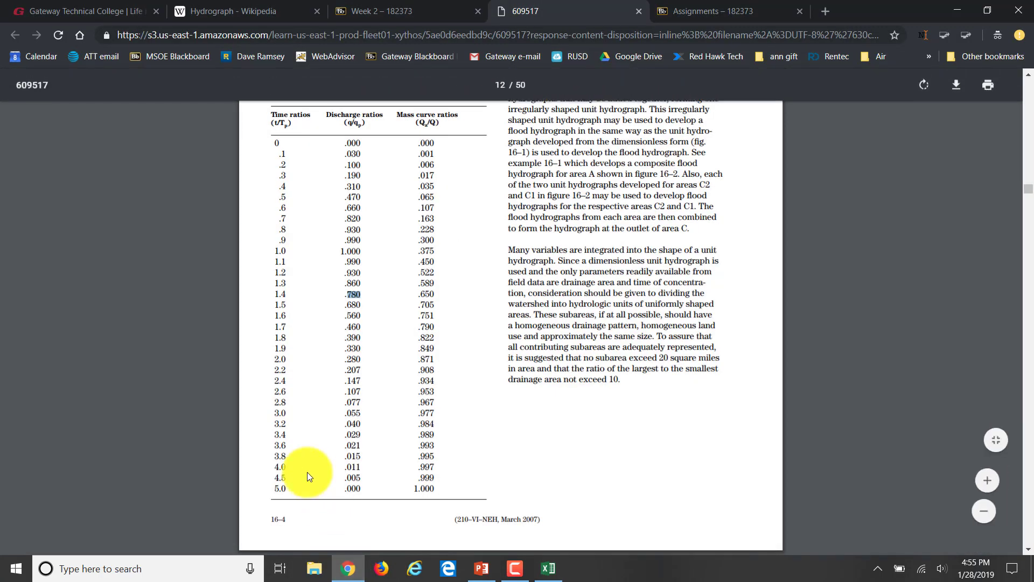
mouse_move(341, 315)
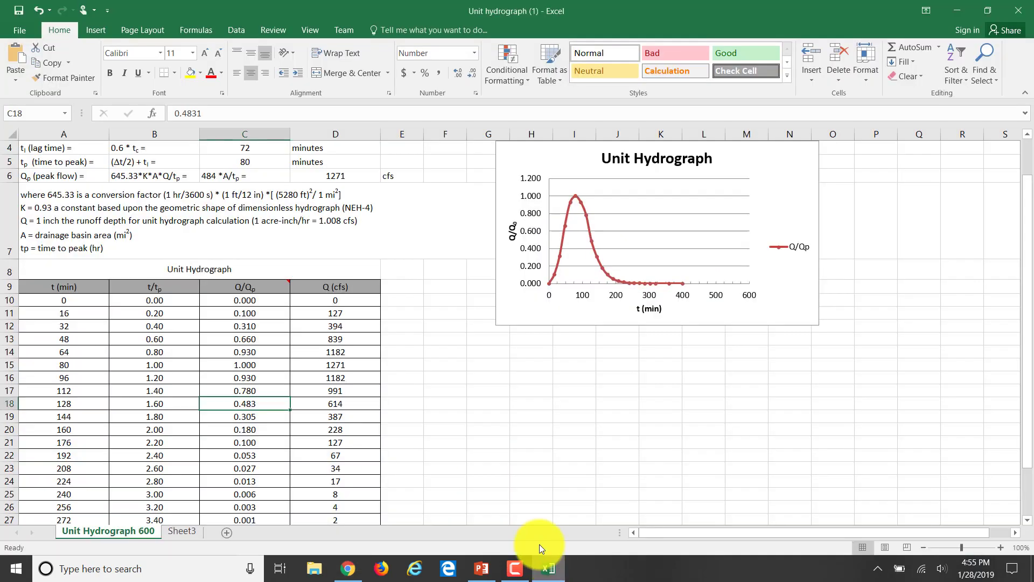
mouse_move(261, 411)
text(0.560)
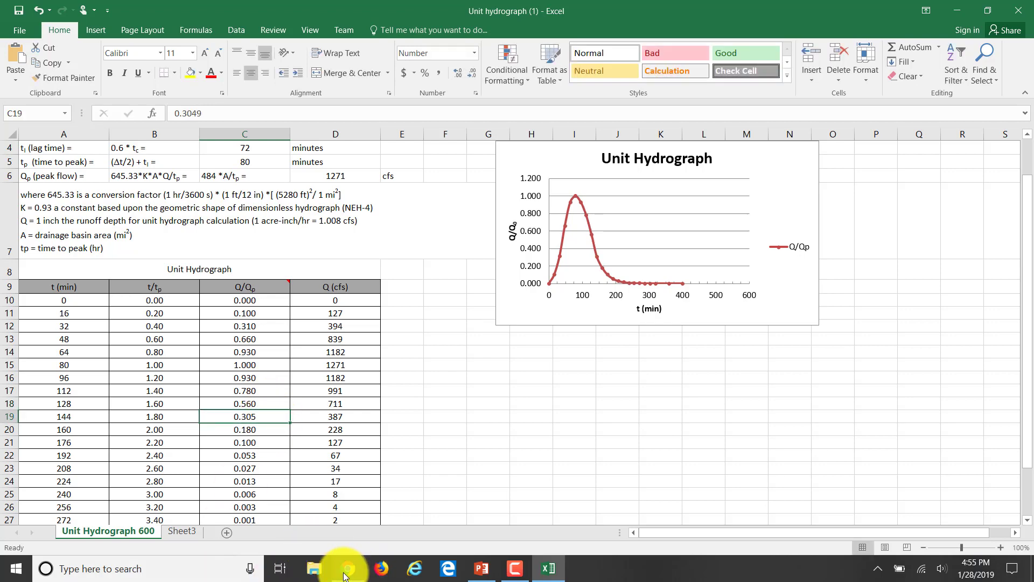
click(348, 568)
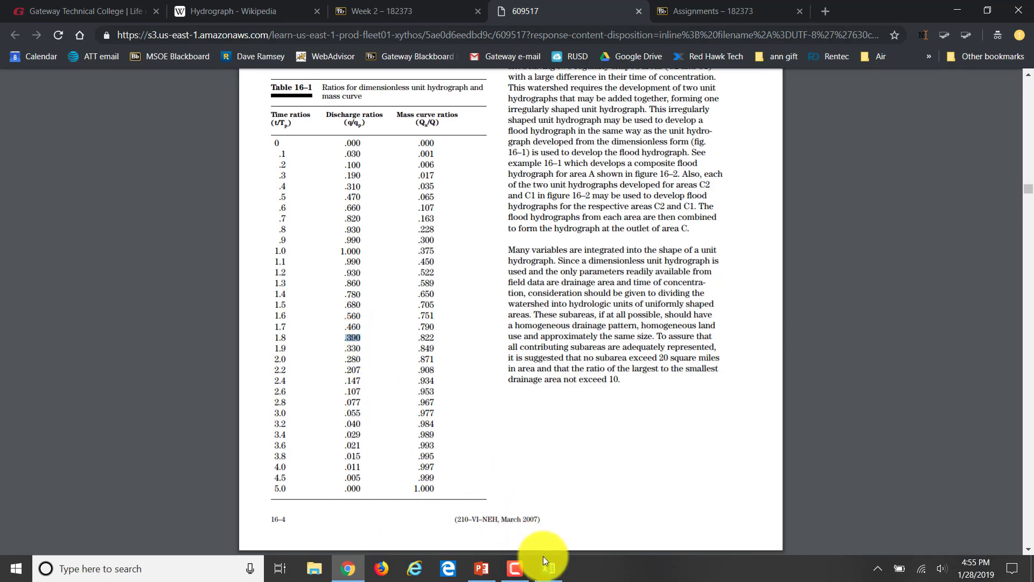
click(549, 568)
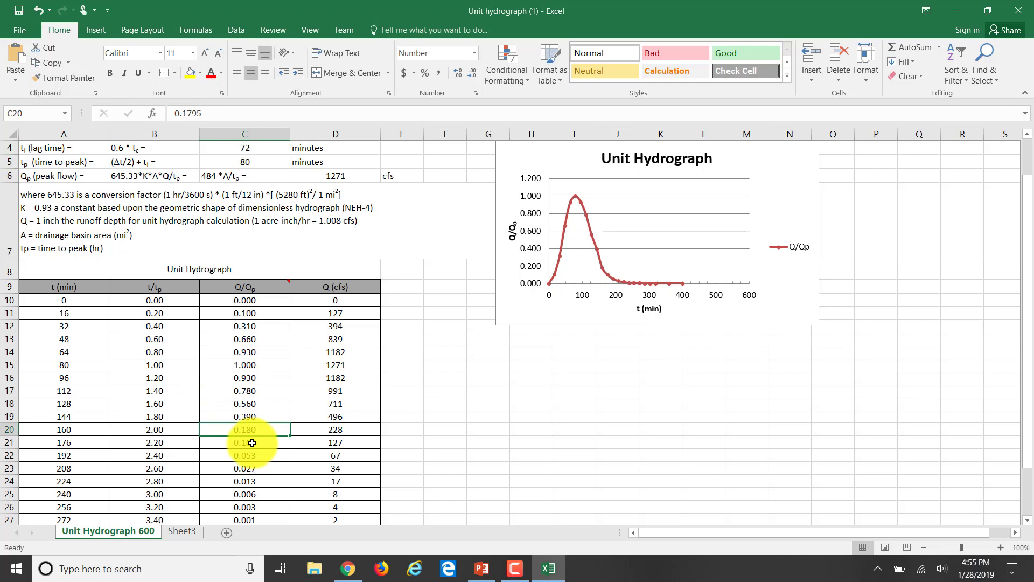
mouse_move(440, 504)
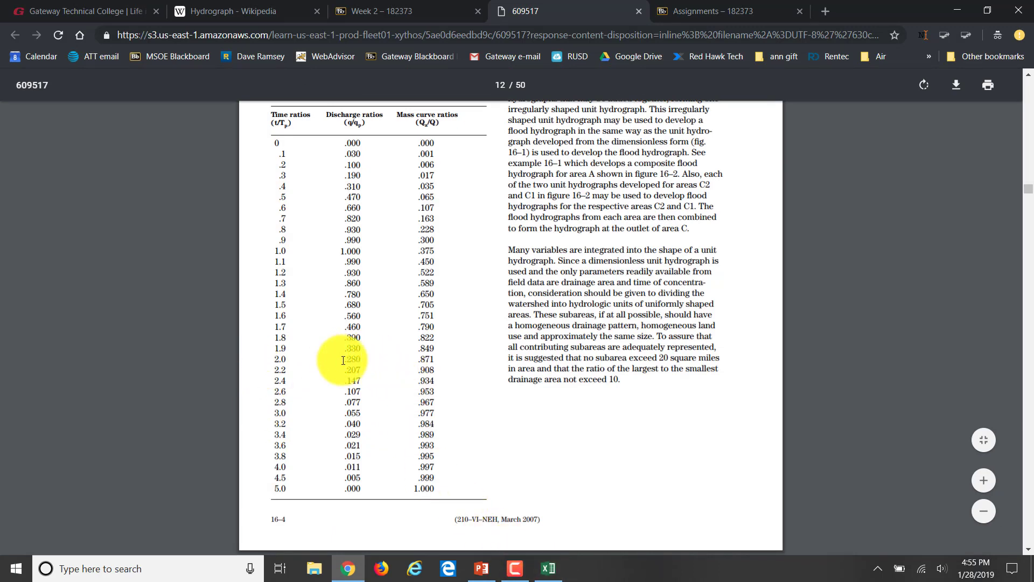
click(548, 568)
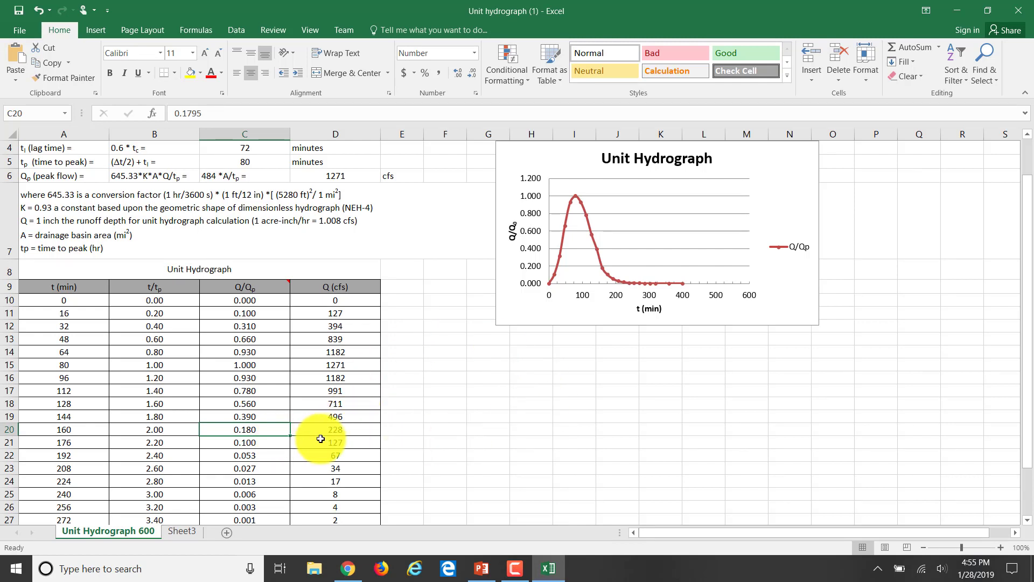
text(0.28)
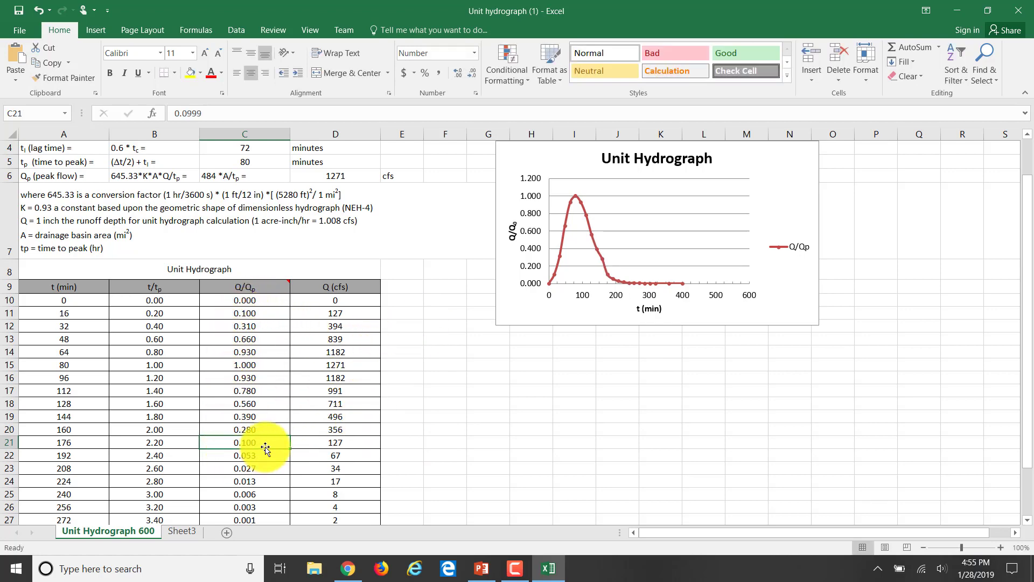
scroll(down, 3)
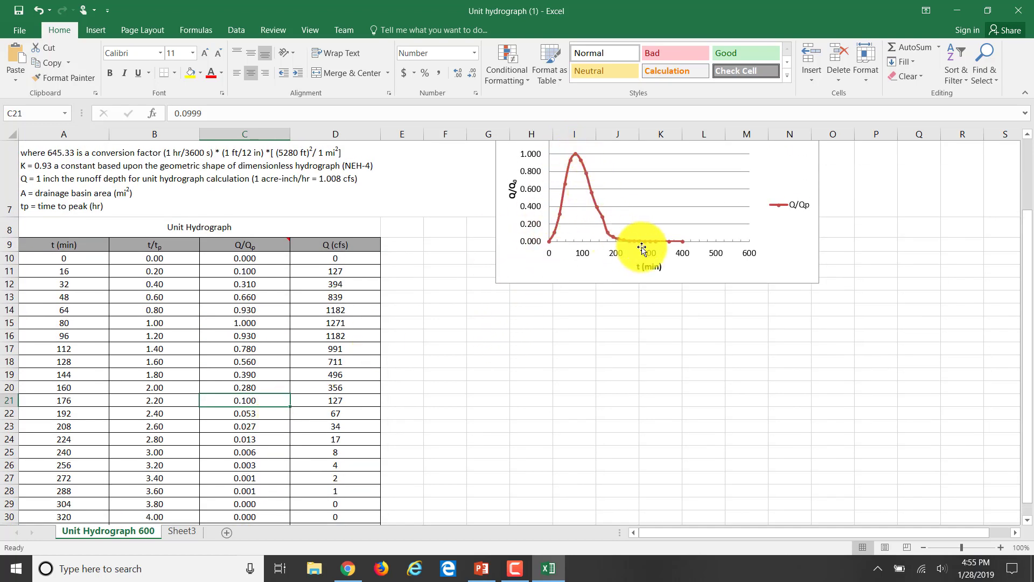
mouse_move(618, 252)
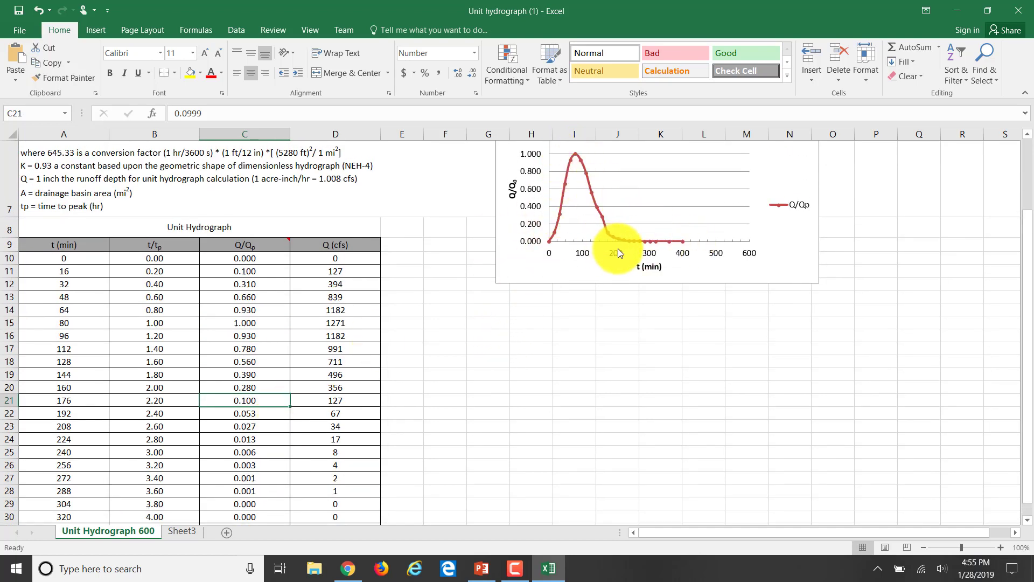
mouse_move(608, 223)
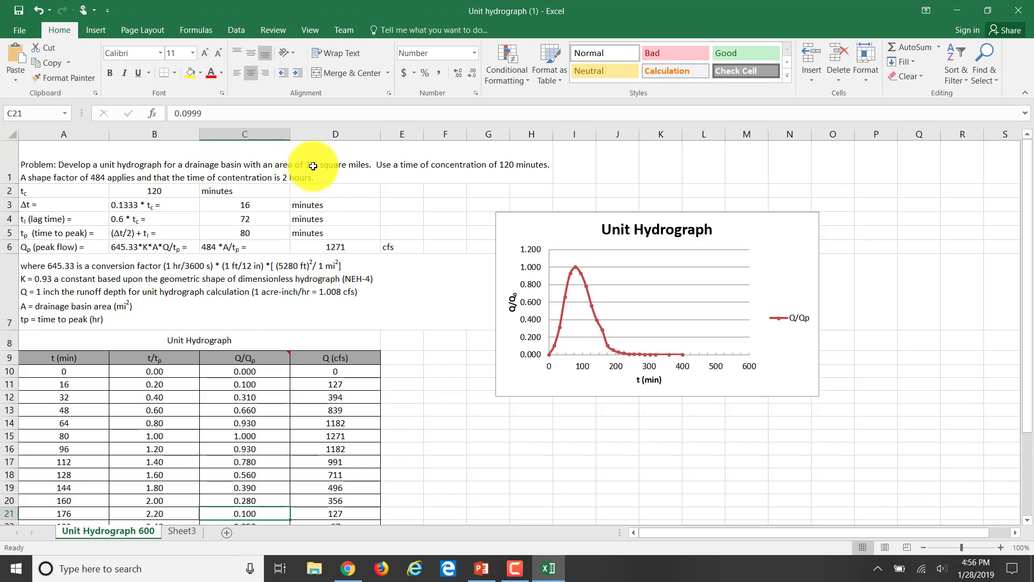
mouse_move(422, 164)
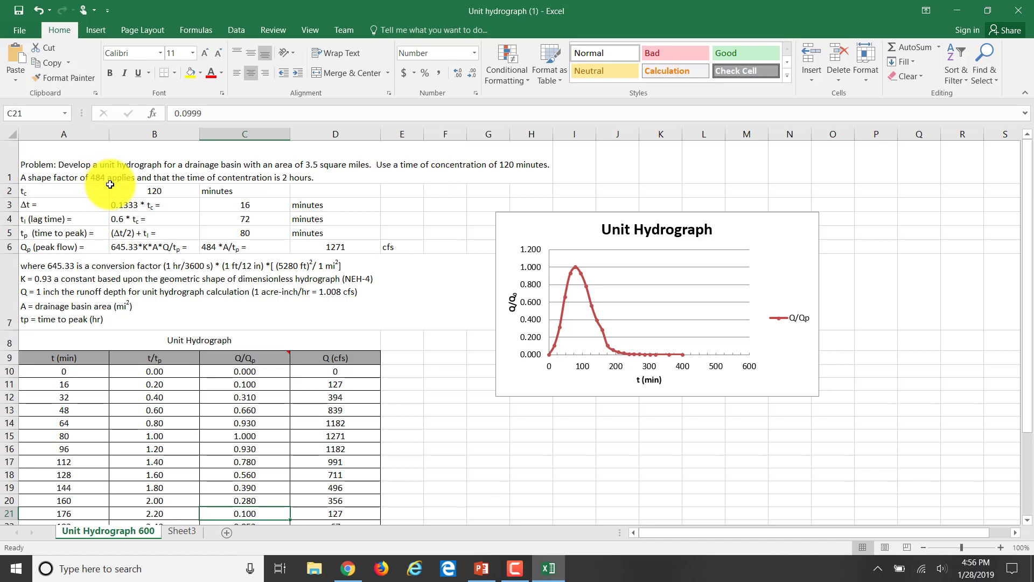
click(347, 567)
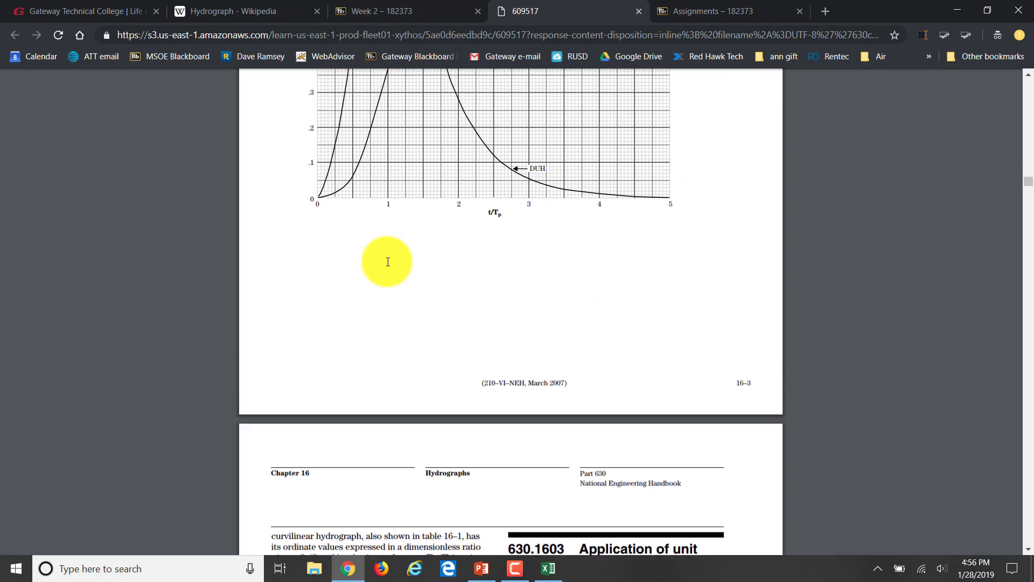
- Scroll the handbook PDF through pages 16-2 to 16-4 to Figure 16-2
scroll(up, 3)
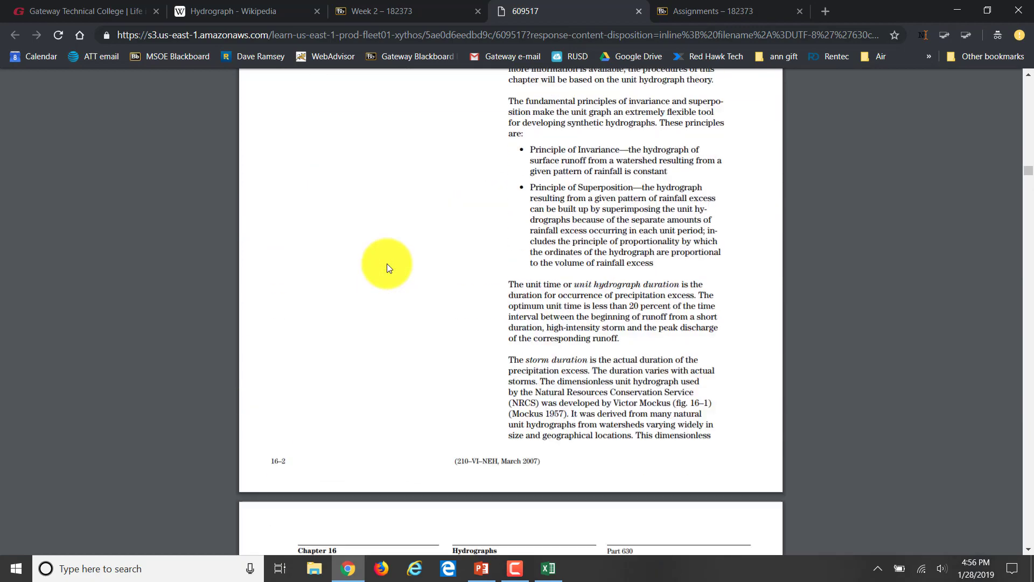
scroll(down, 3)
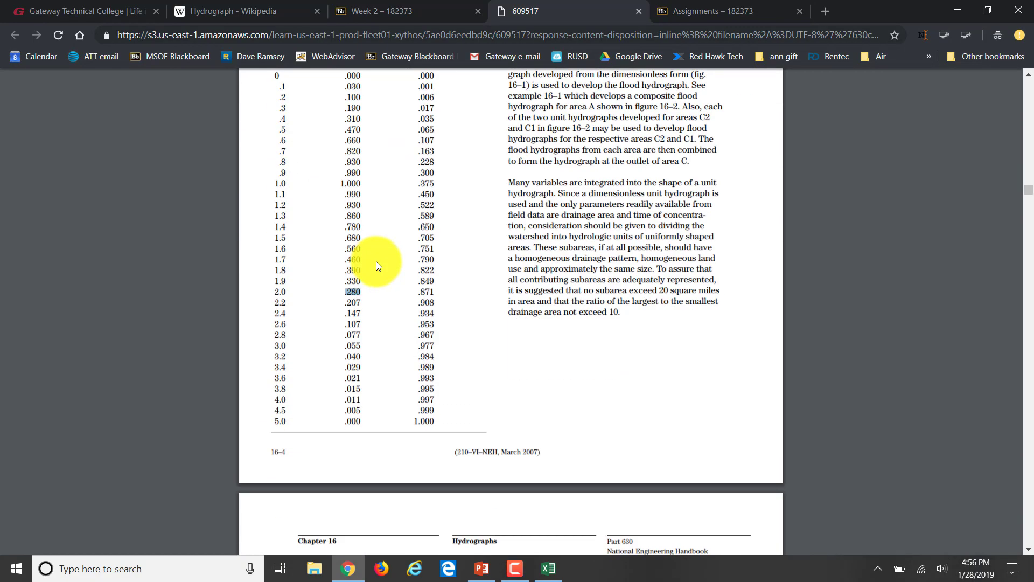
scroll(down, 3)
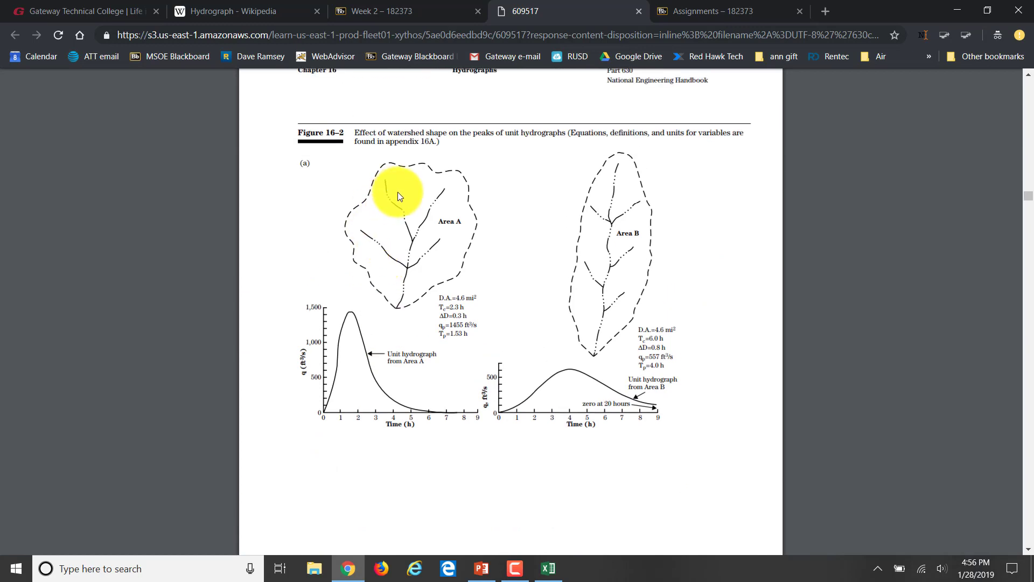
mouse_move(433, 205)
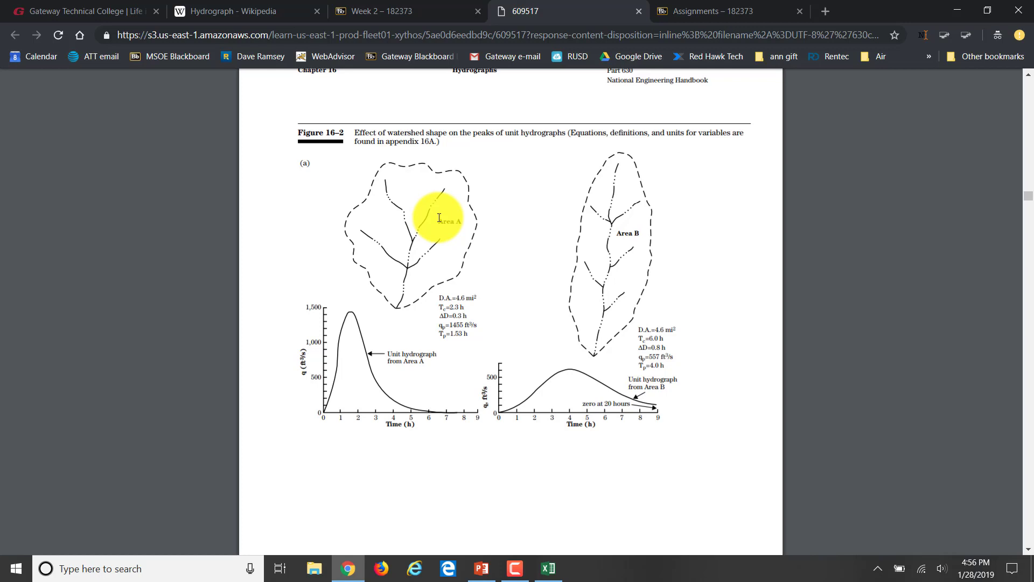
mouse_move(386, 405)
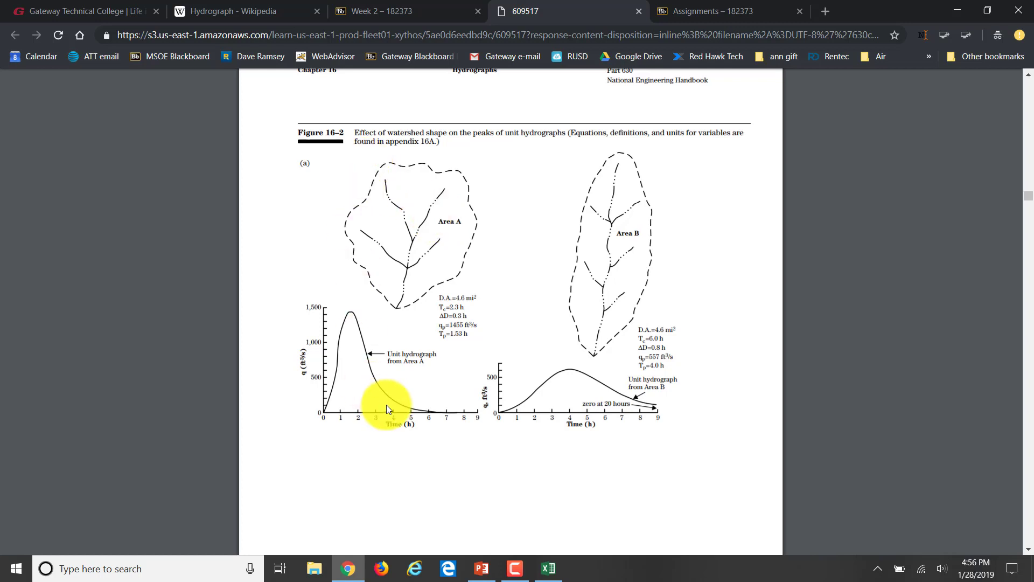